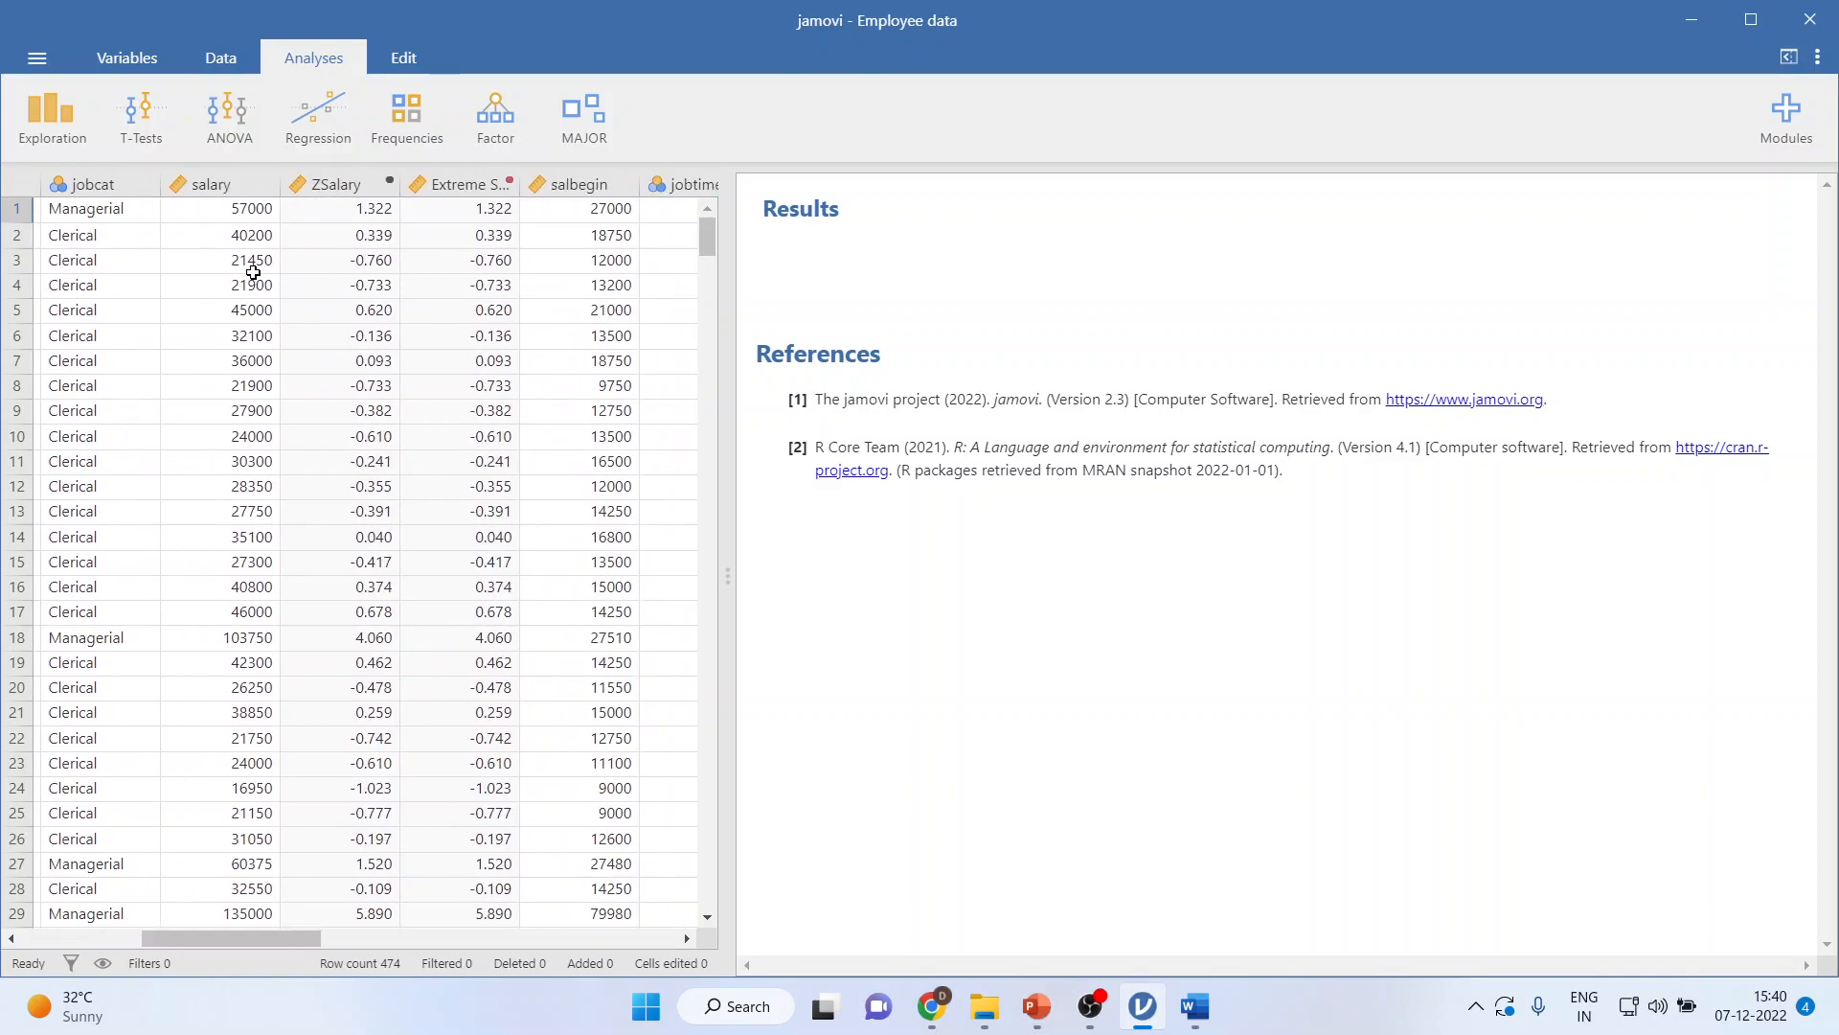
Delete the ZSalary variable from the Employee data set
left_click(217, 184)
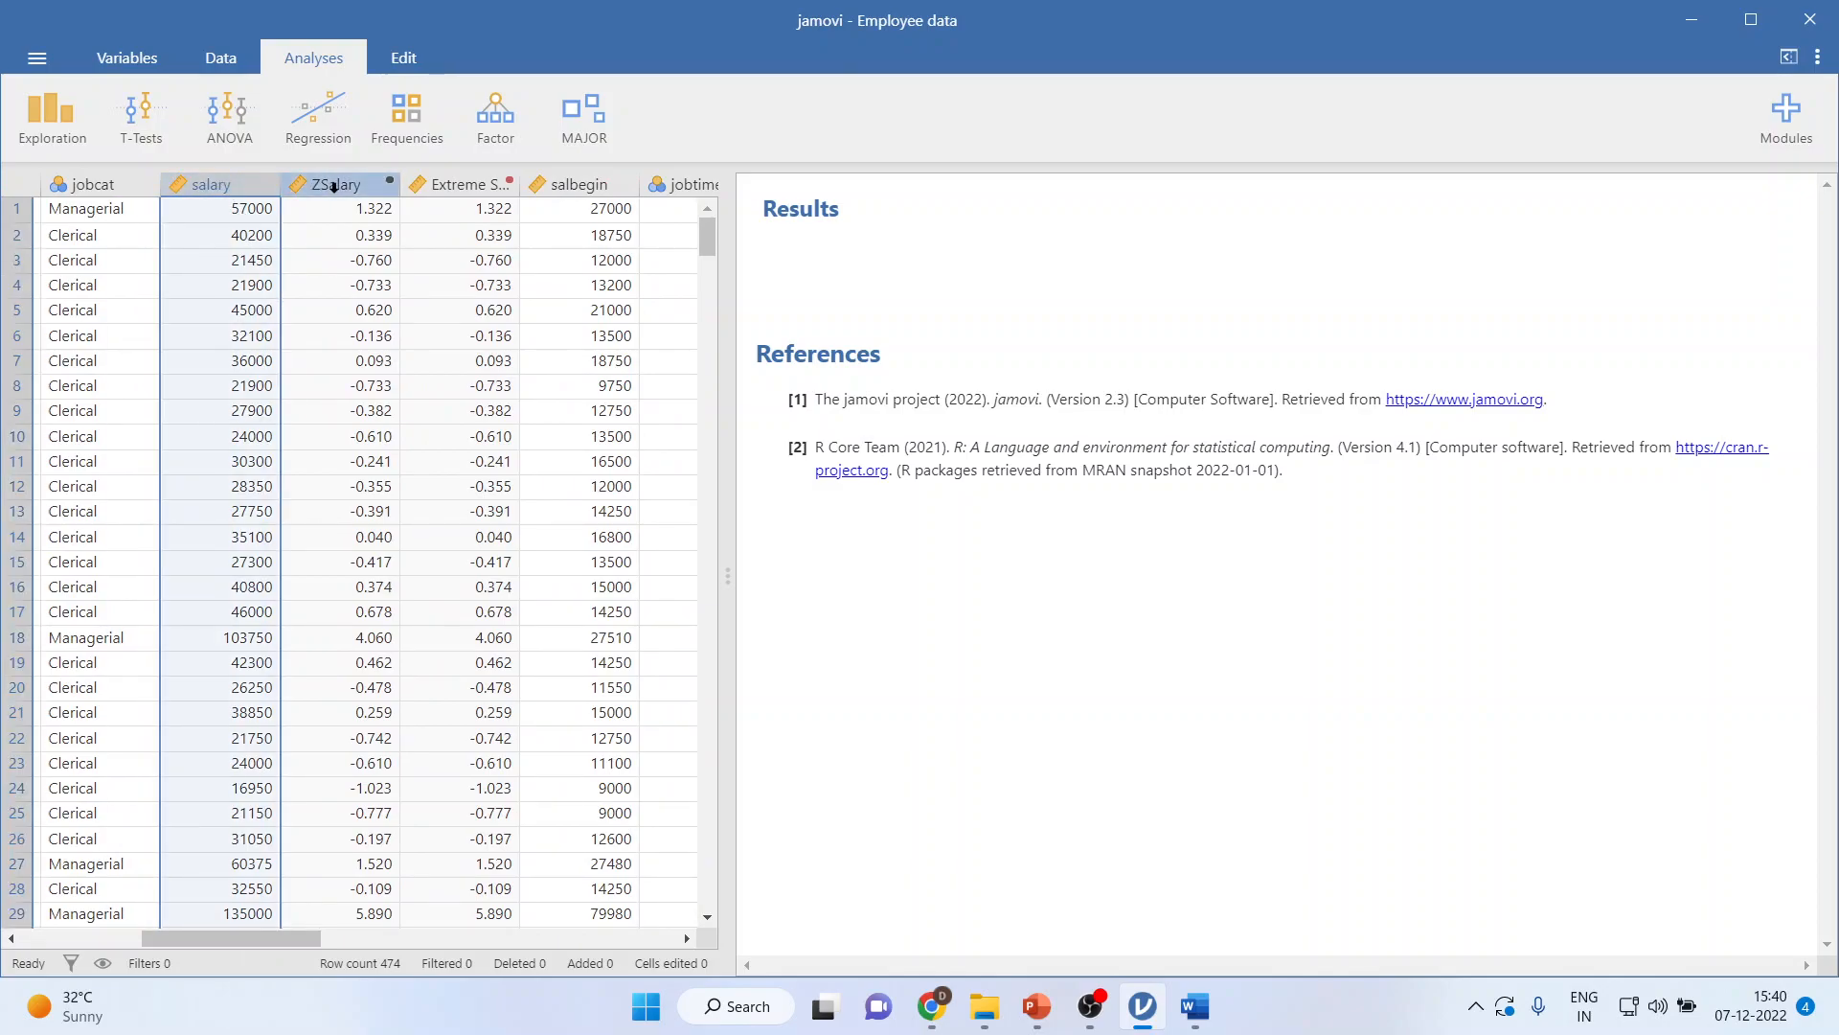
right_click(341, 184)
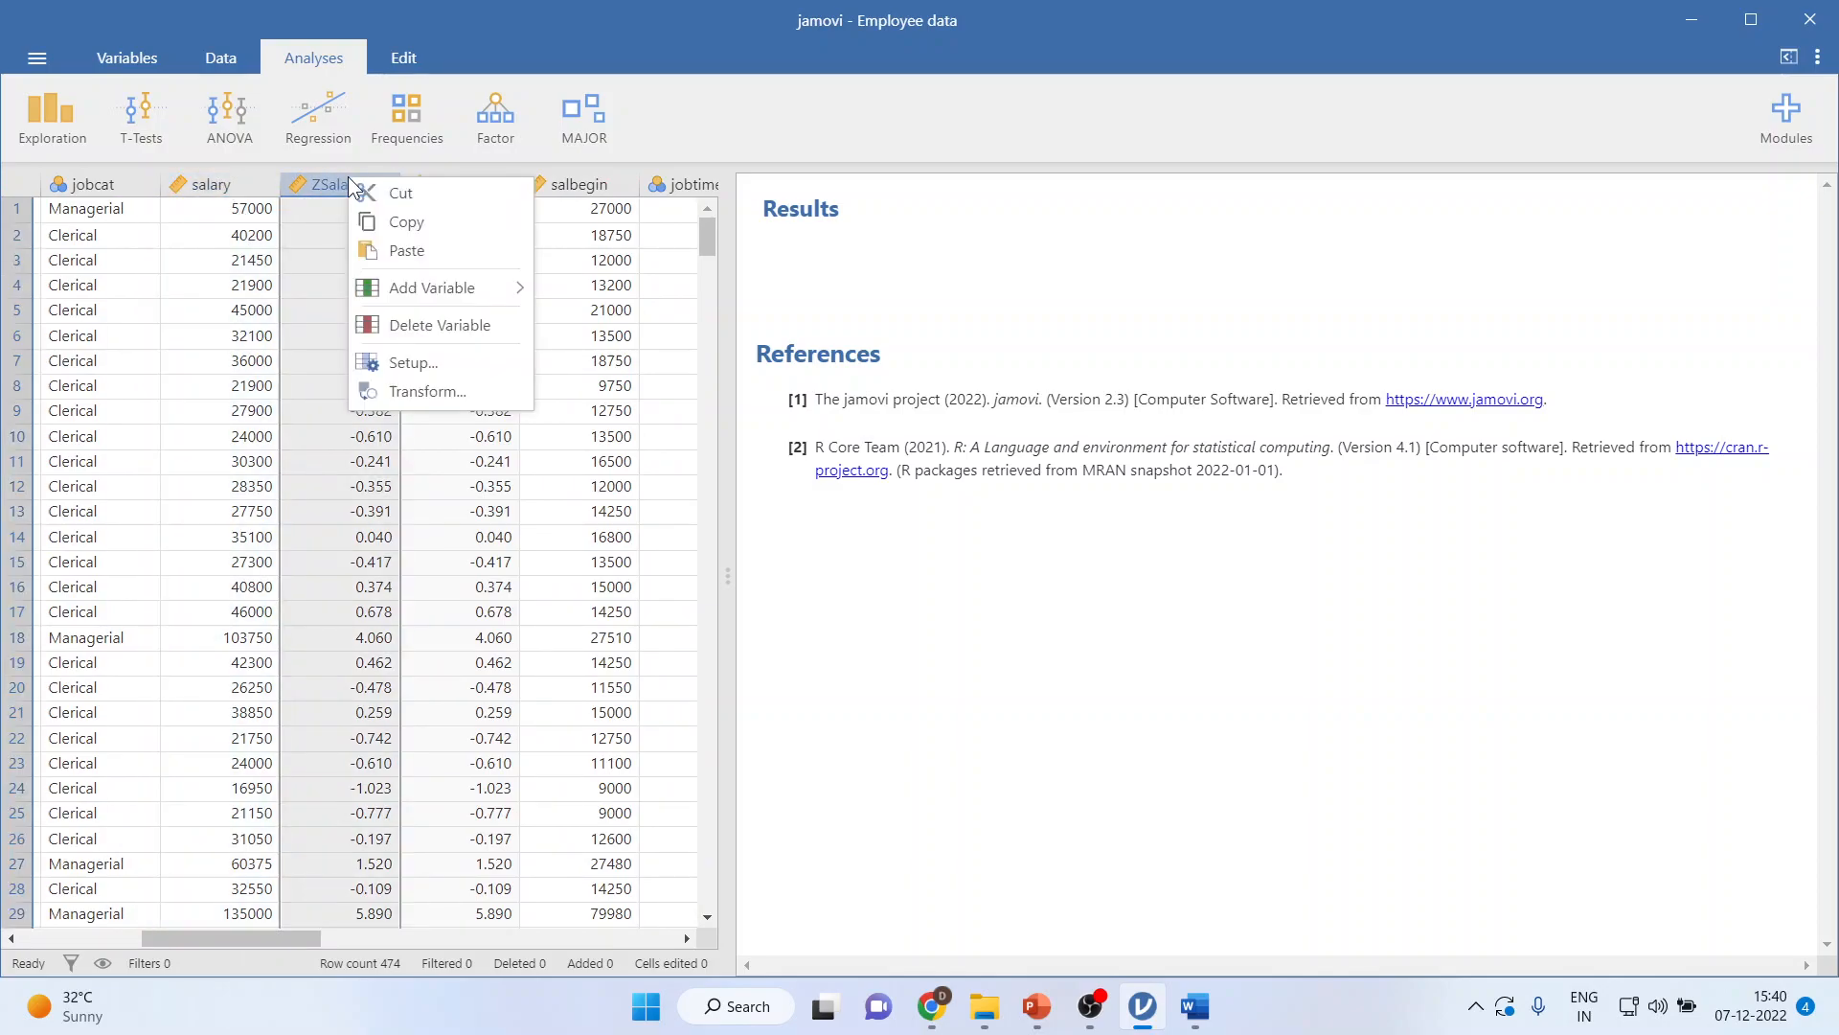
left_click(439, 325)
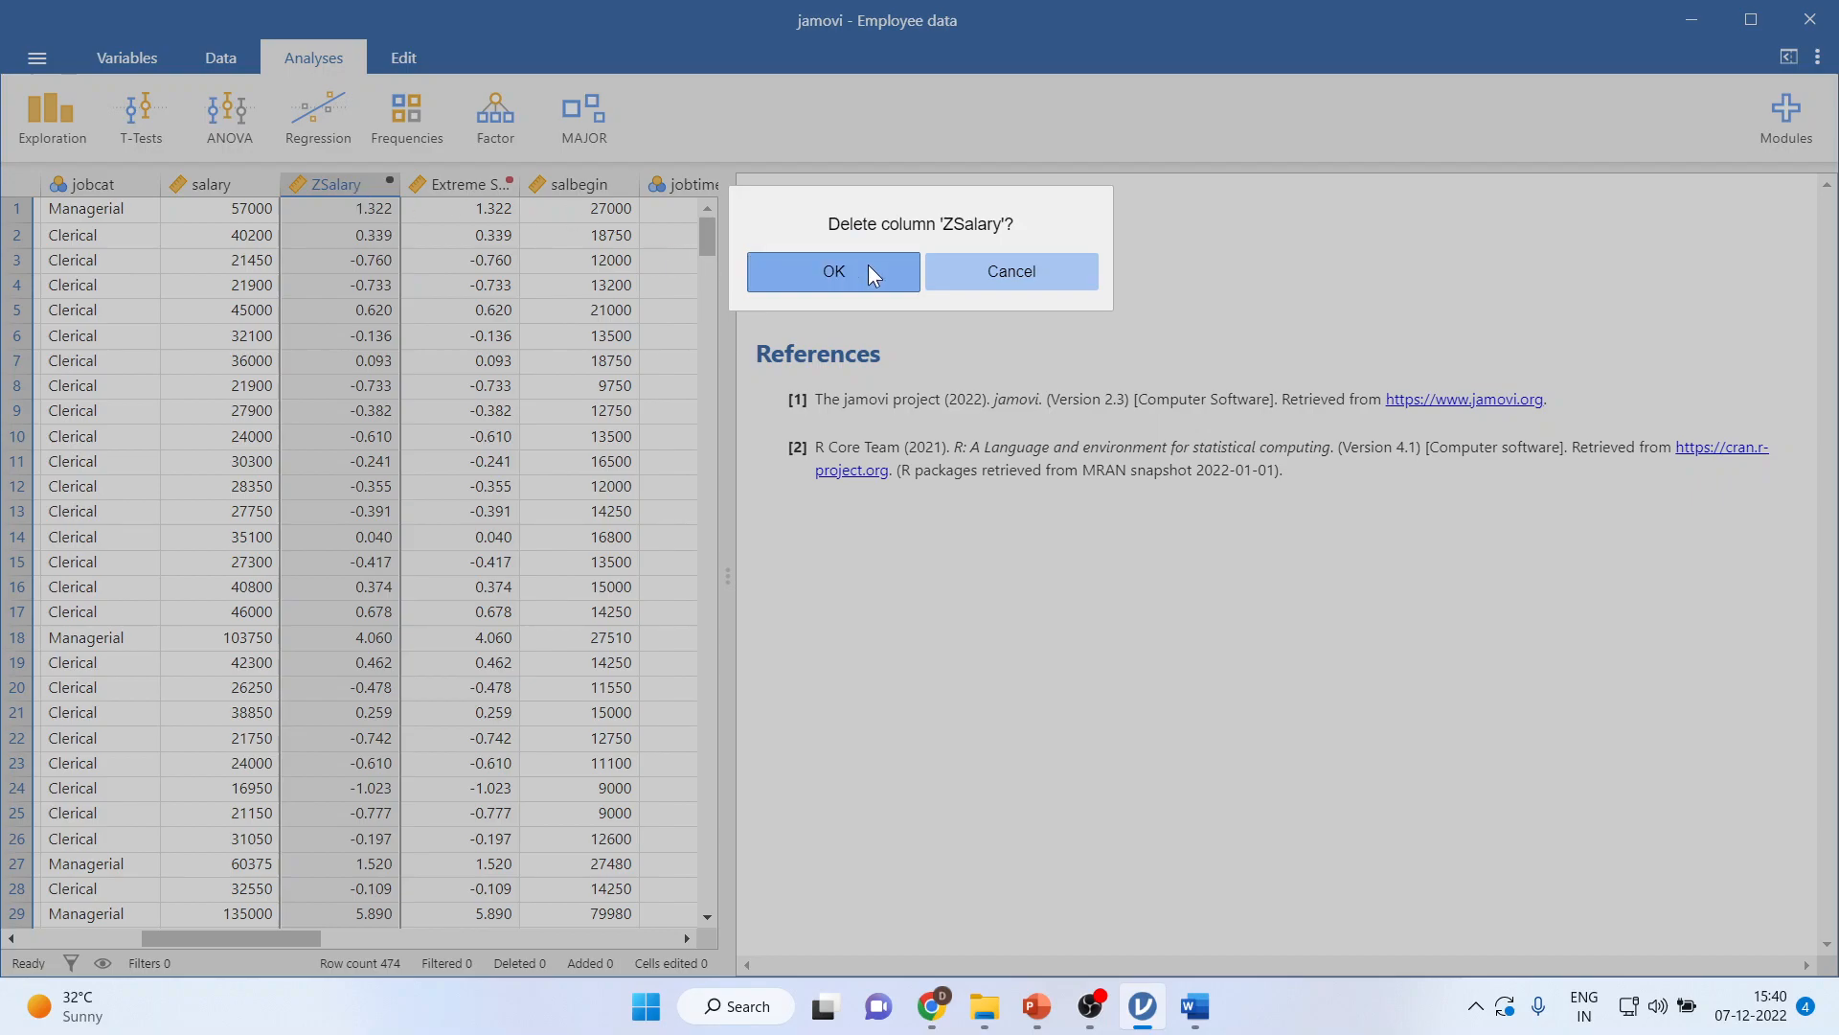
left_click(834, 270)
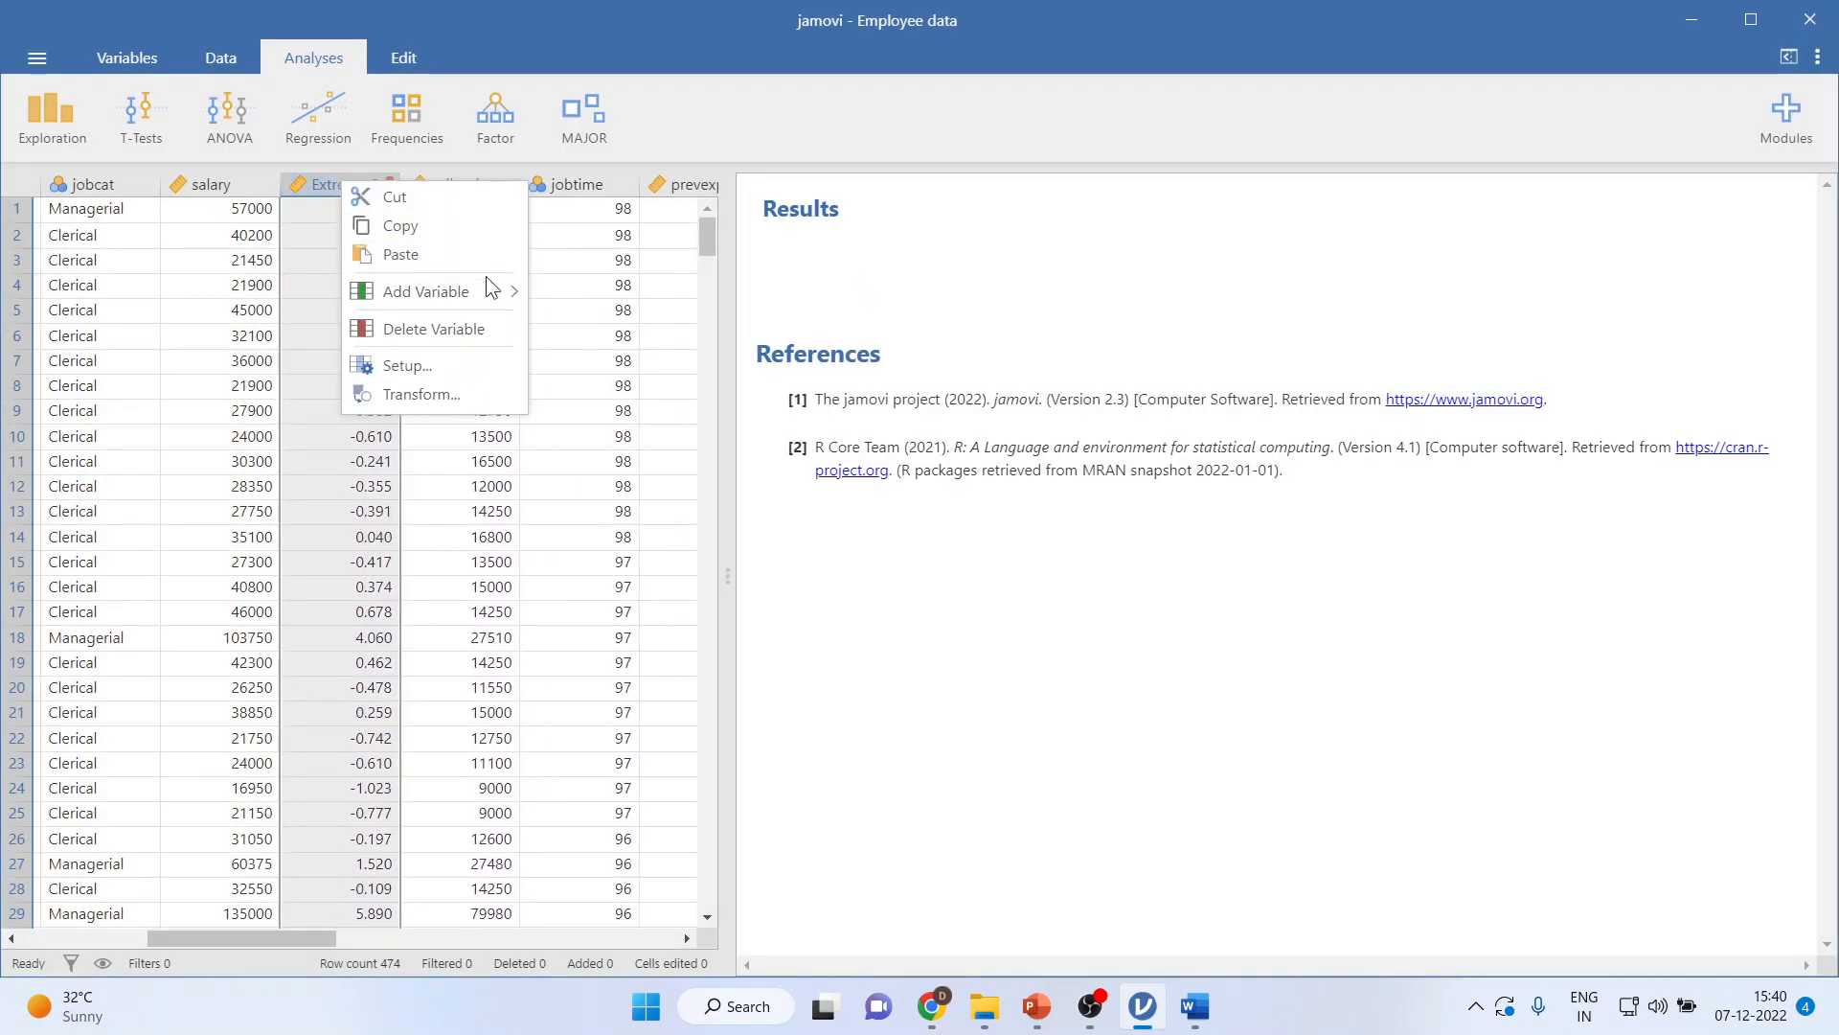
Delete the Extreme Salary variable, leaving salary beside salbegin
left_click(432, 327)
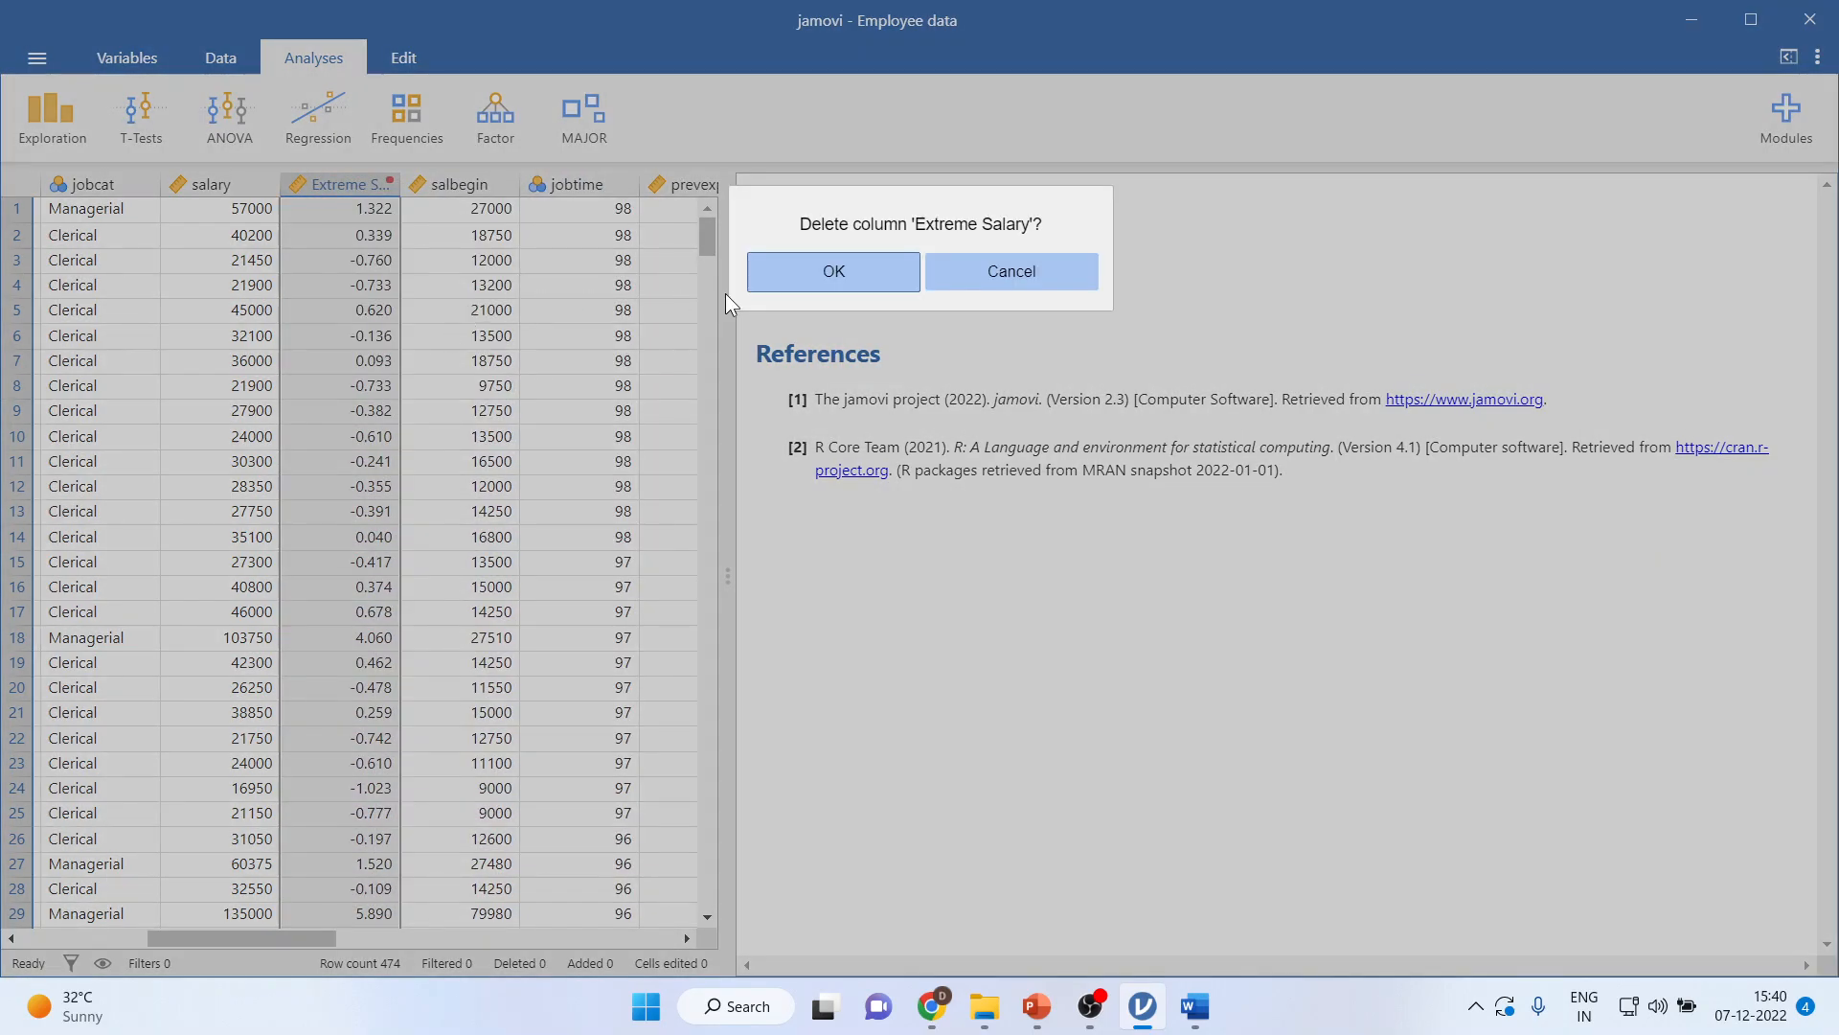
left_click(831, 270)
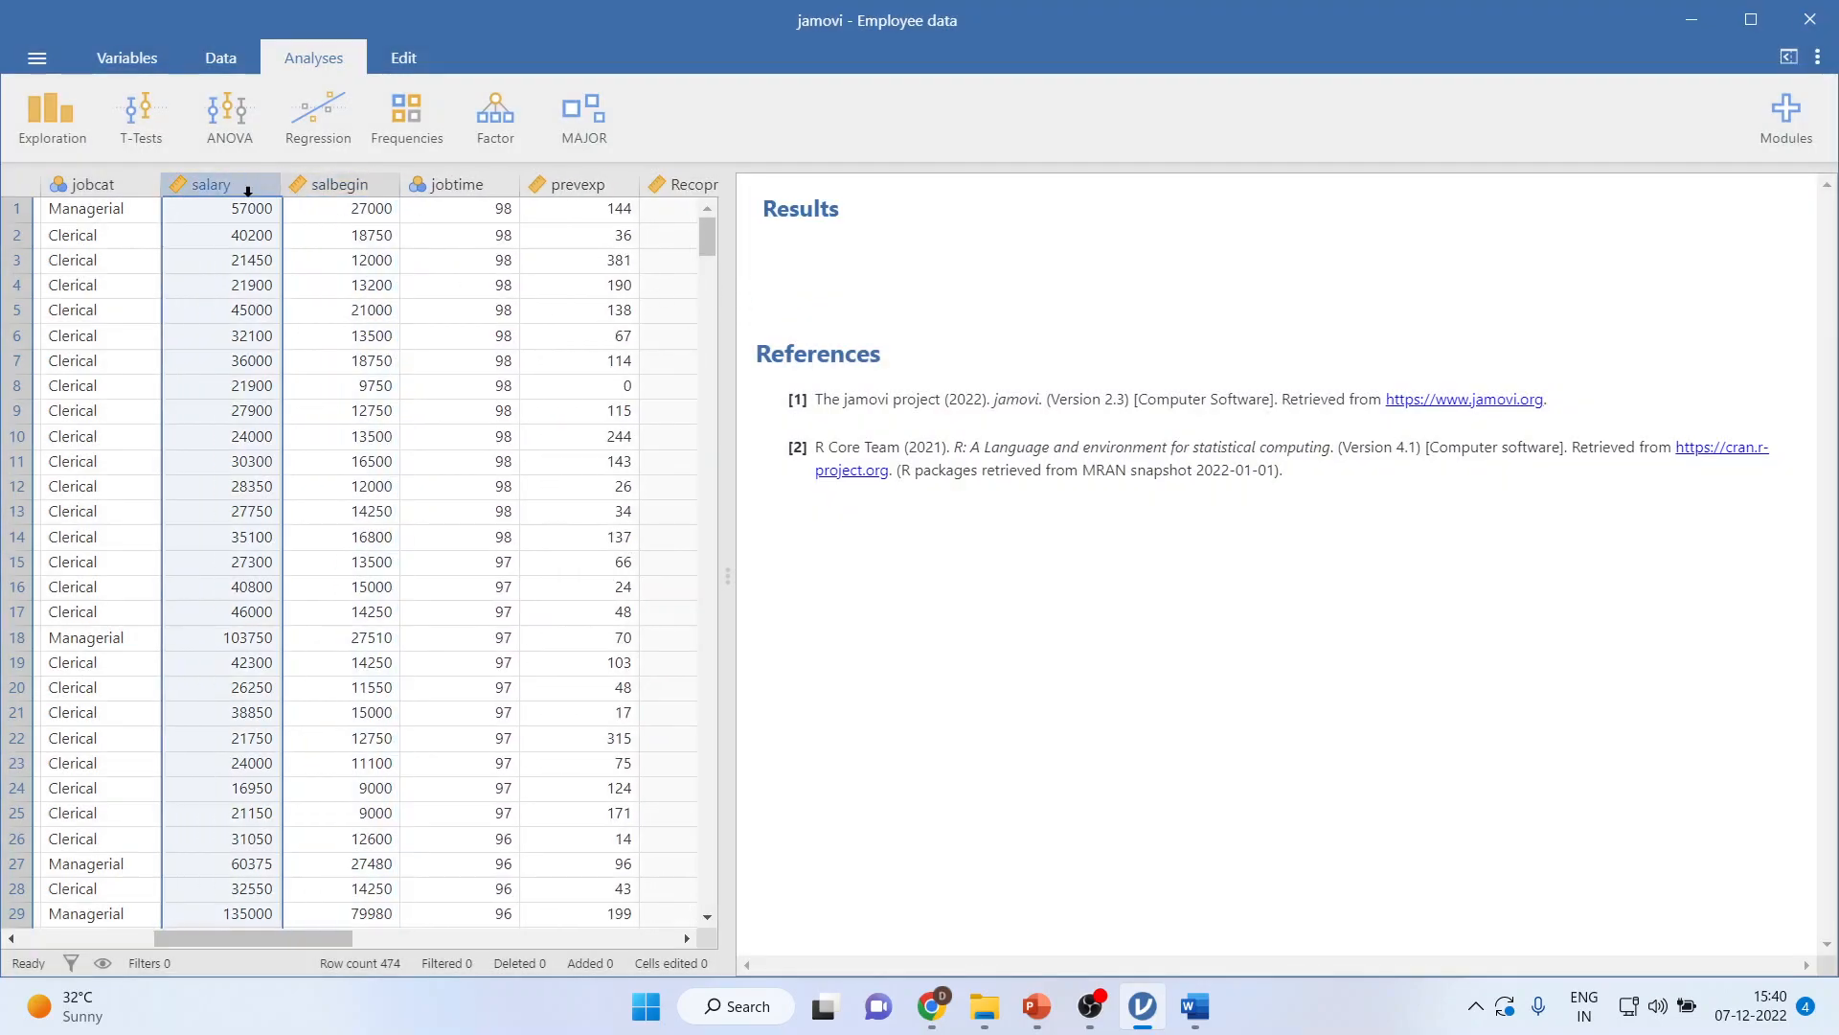
left_click(339, 184)
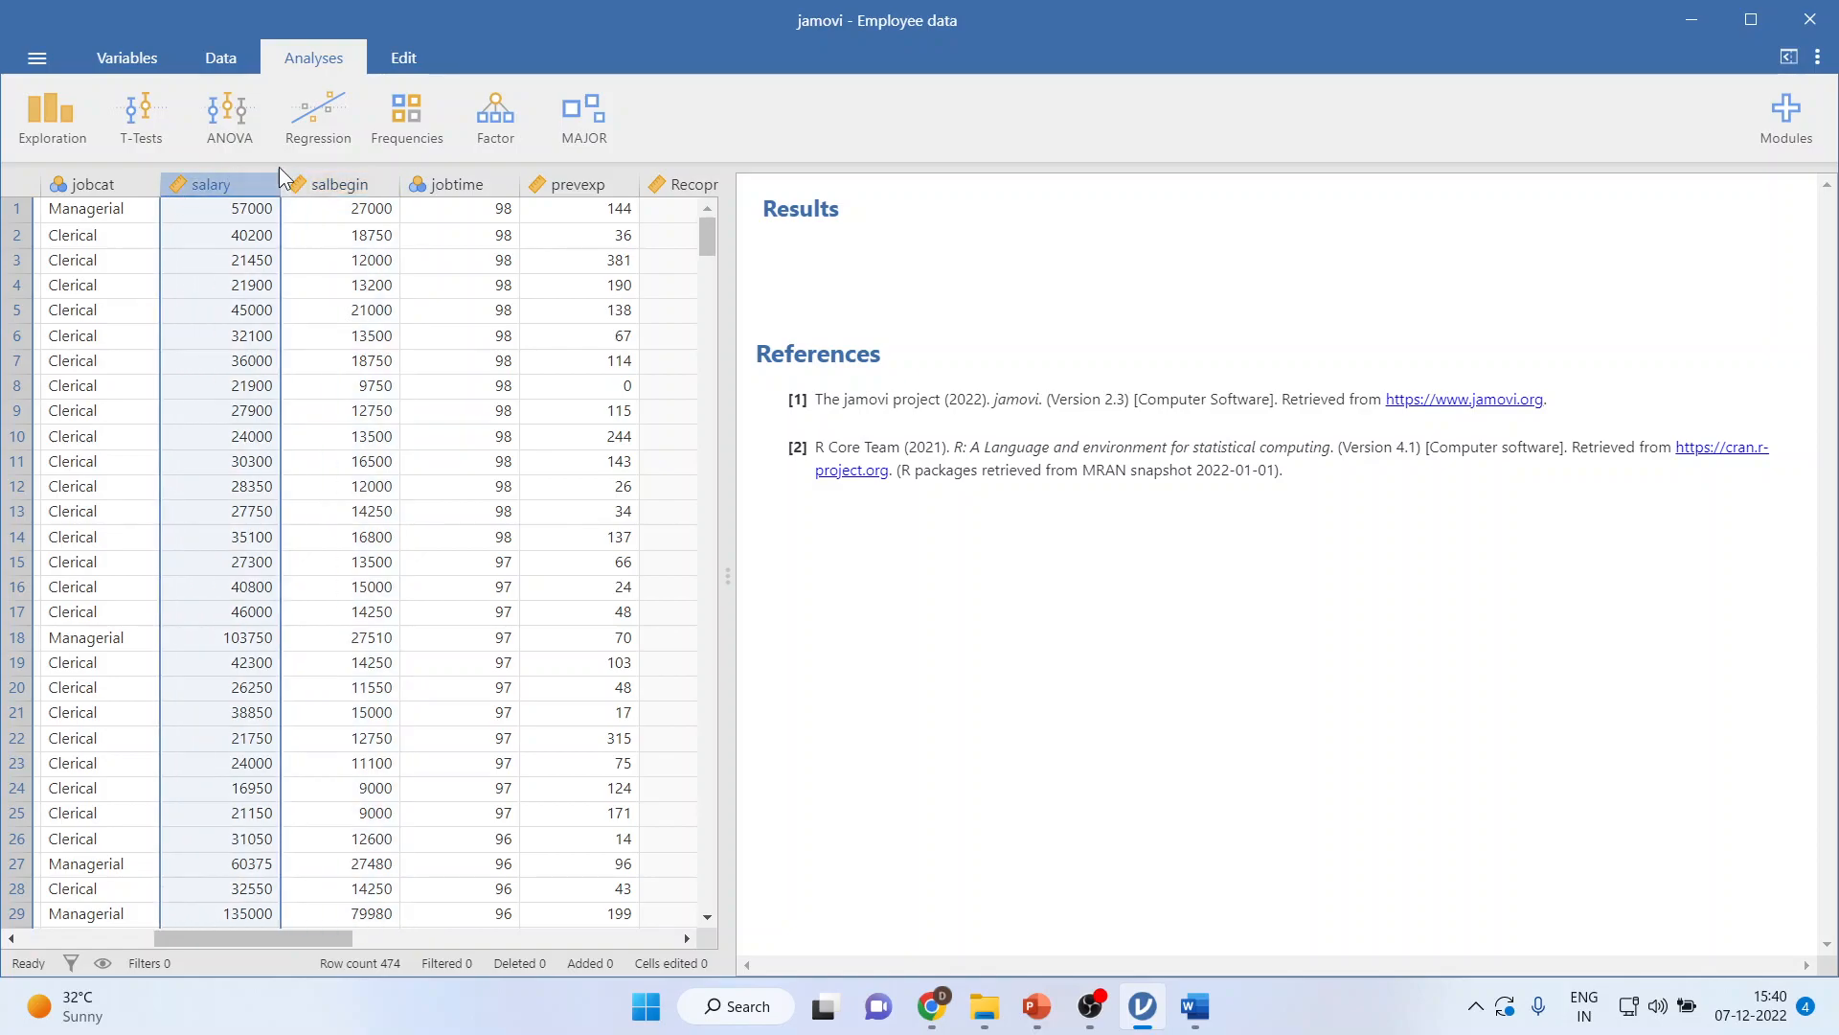
Build a correlation matrix of salary and salbegin, yielding Pearson's r = 0.880, p < .001
left_click(316, 117)
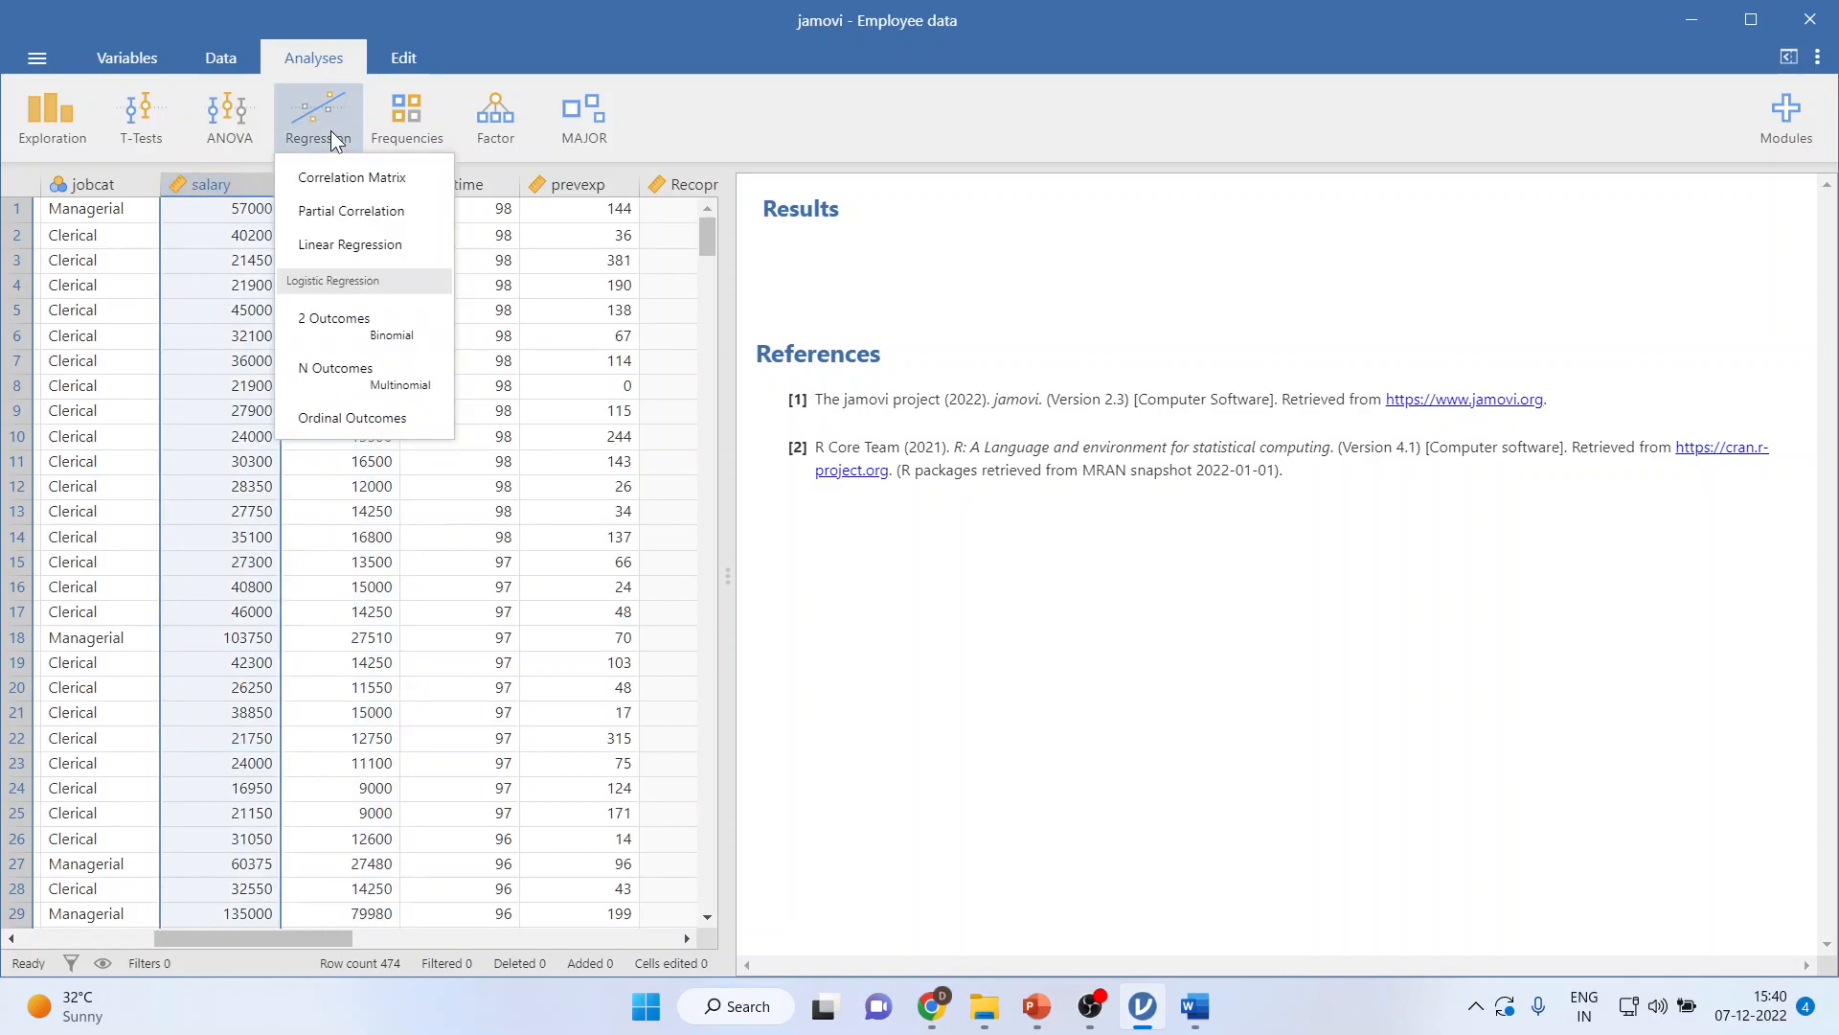
left_click(351, 176)
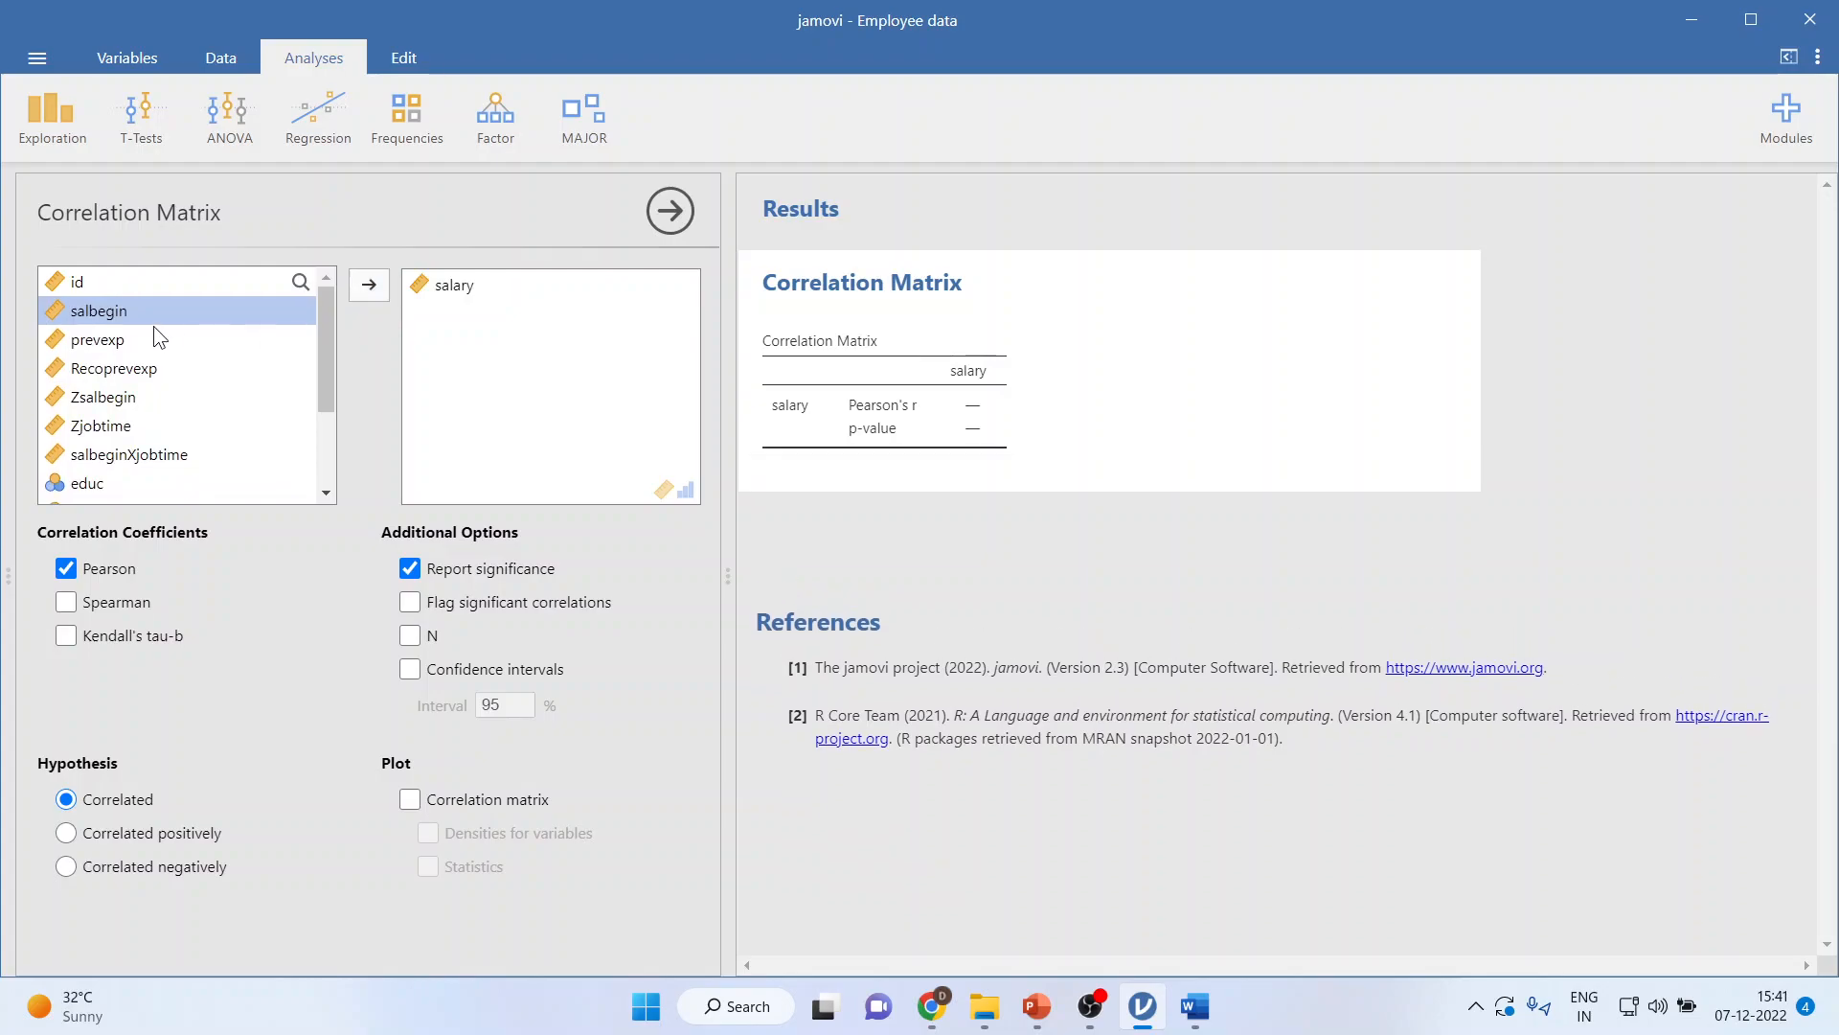
left_click(368, 286)
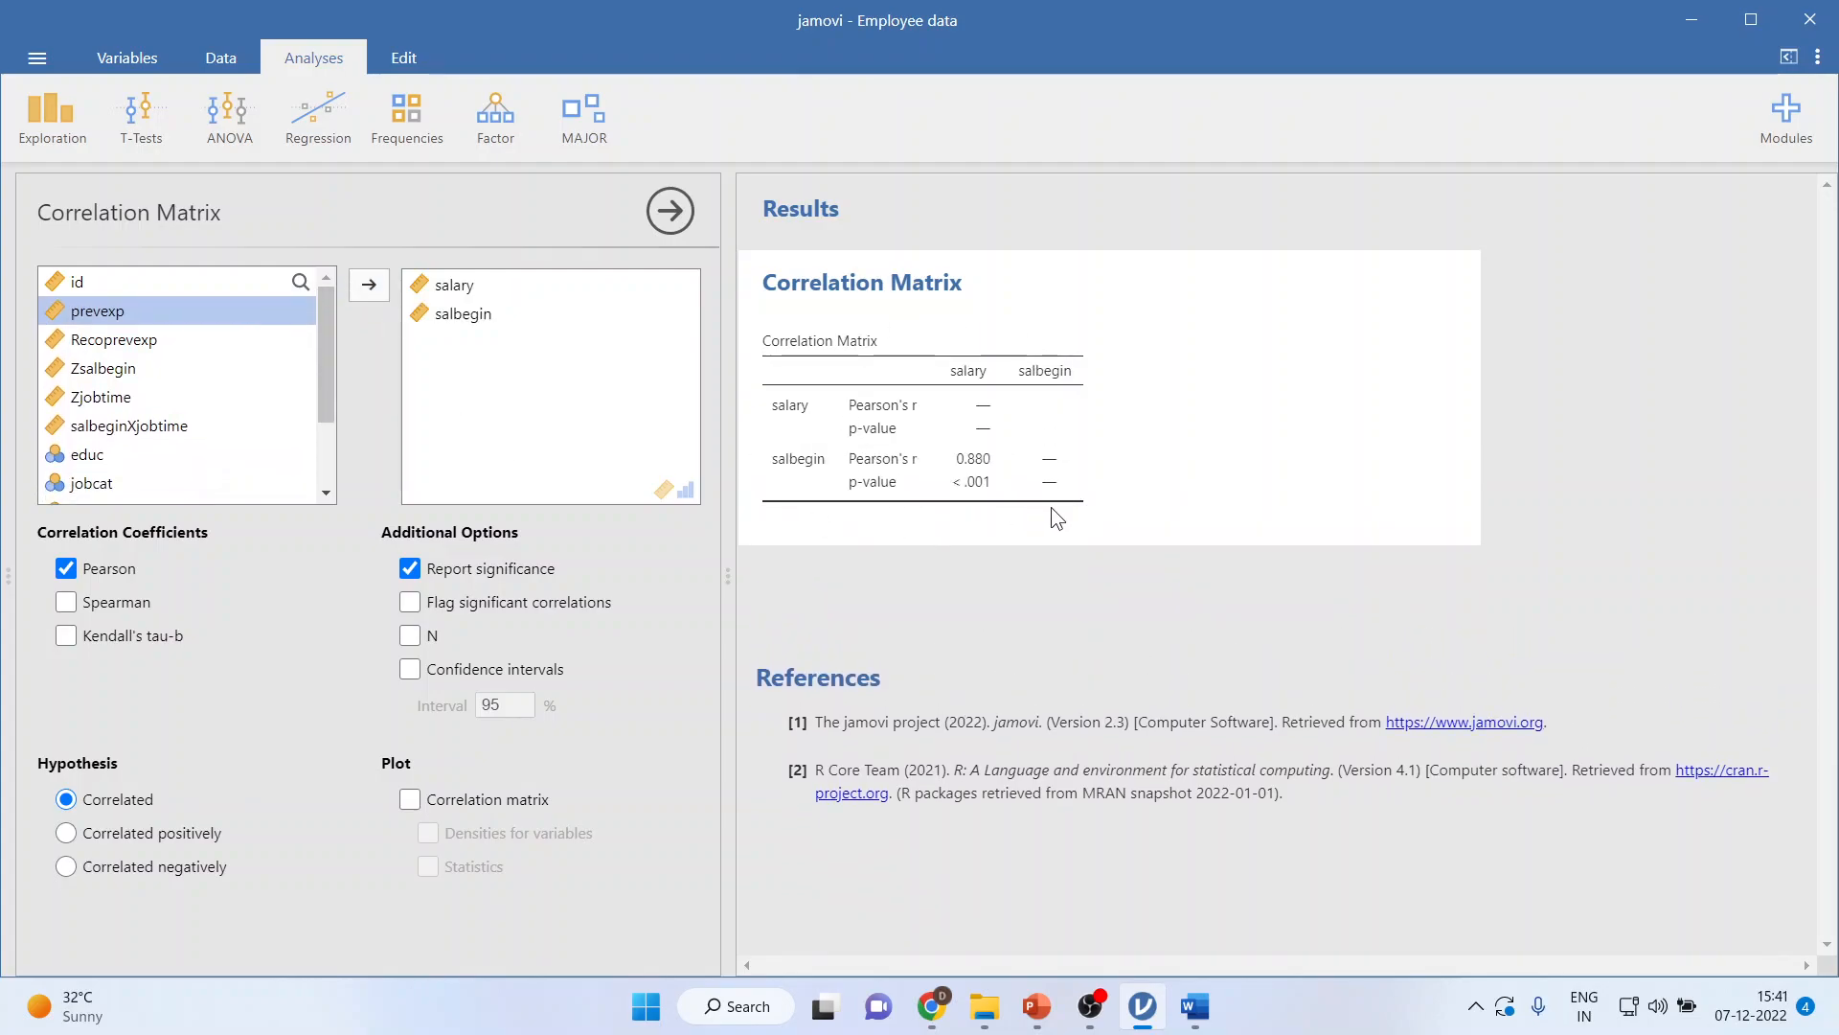
right_click(922, 446)
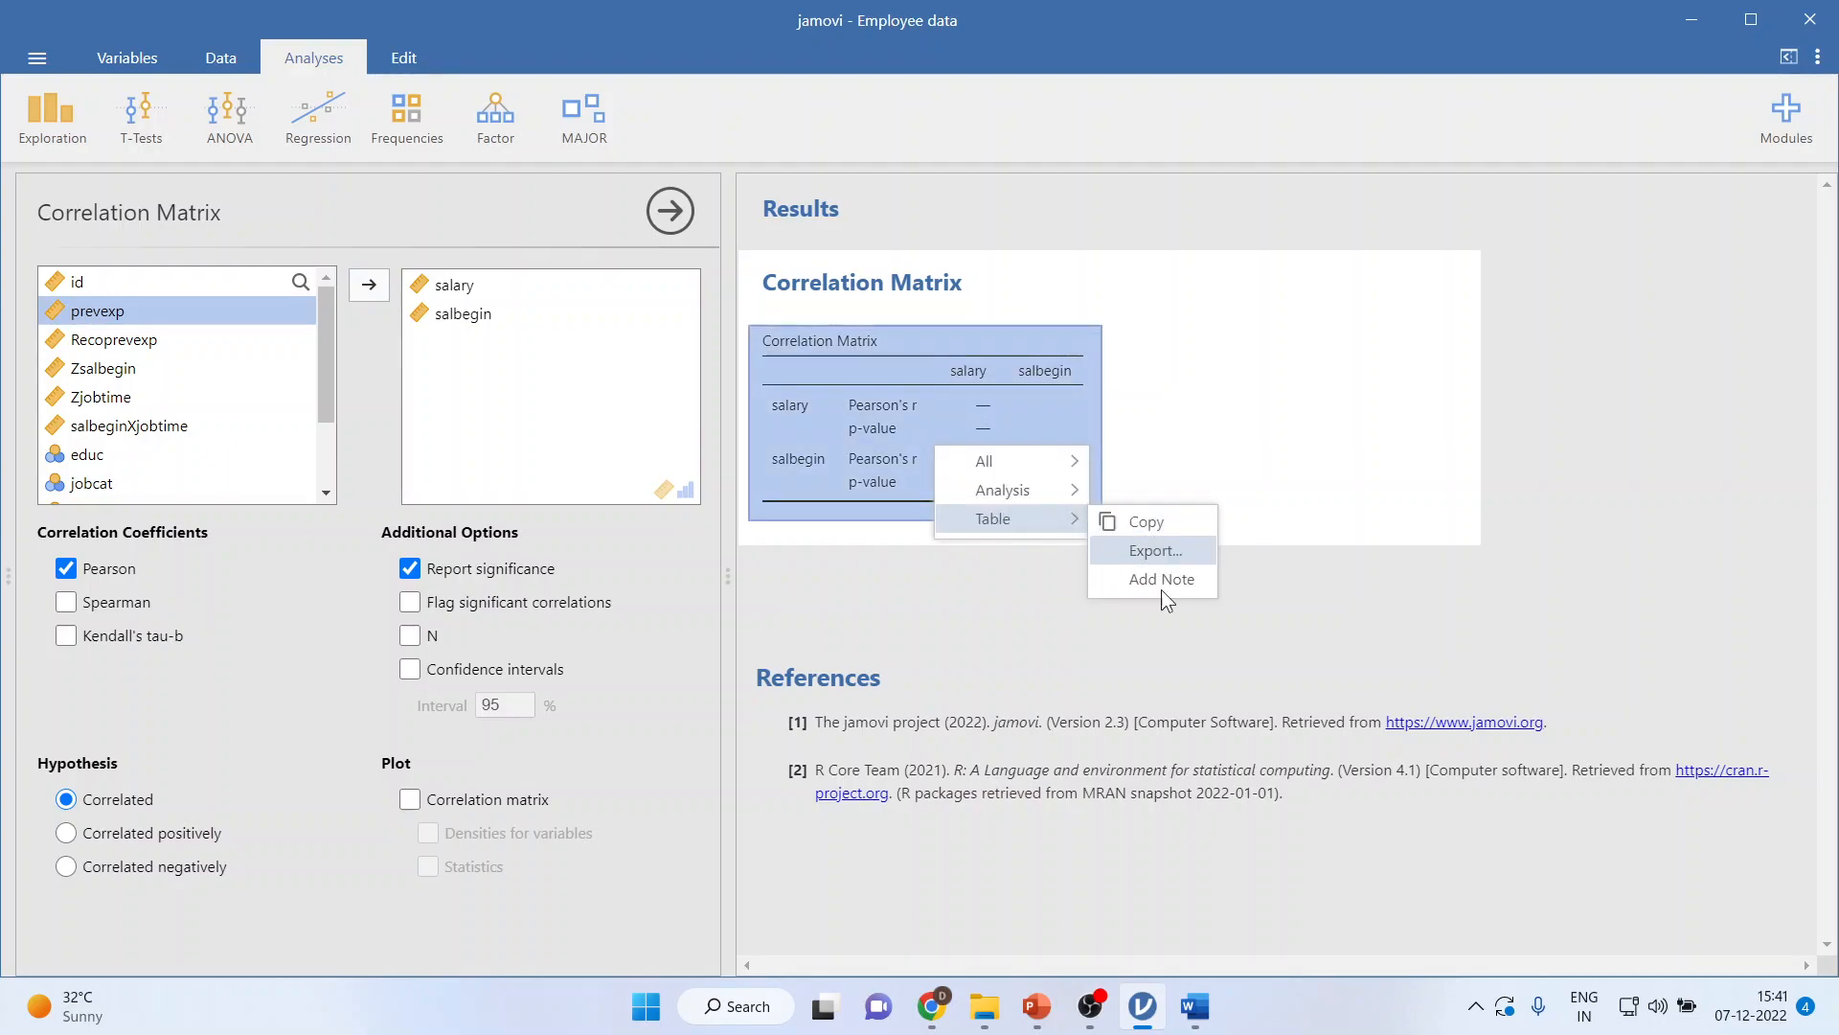
Paste the correlation table into the Word report and write the Findings paragraph citing r = 0.880
left_click(1194, 1006)
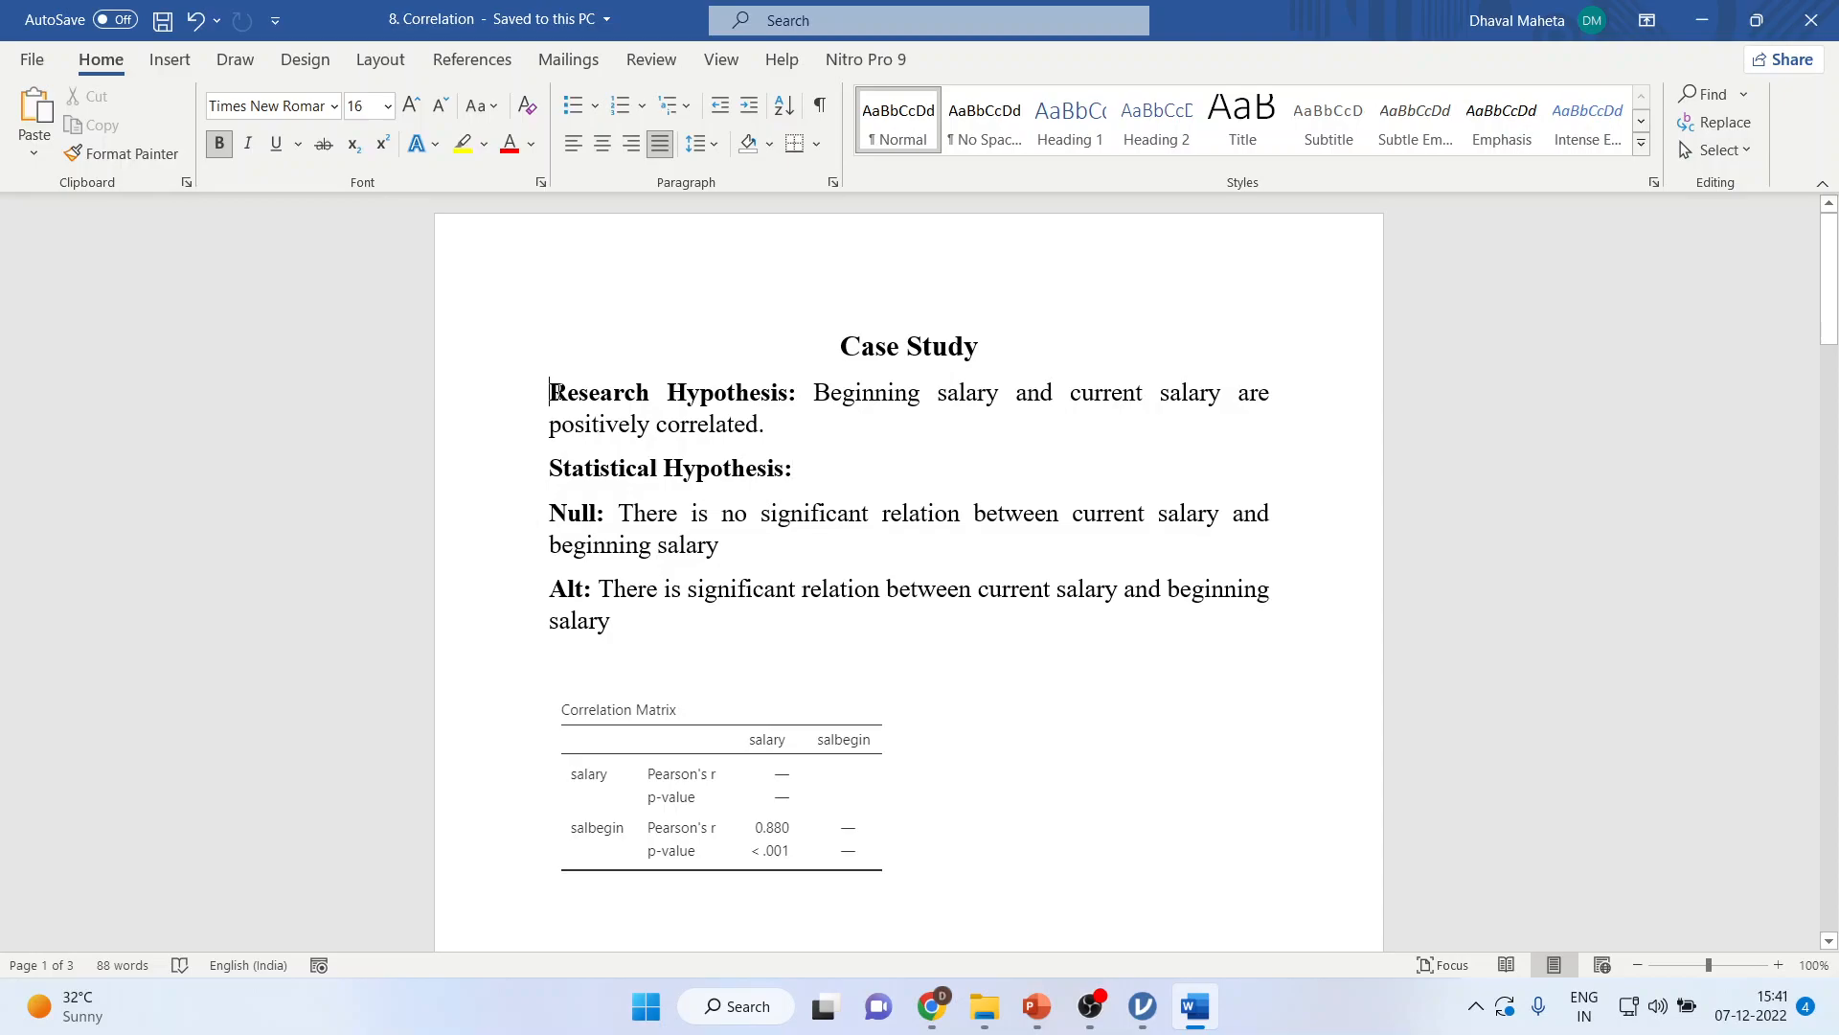
left_click_drag(552, 390, 764, 423)
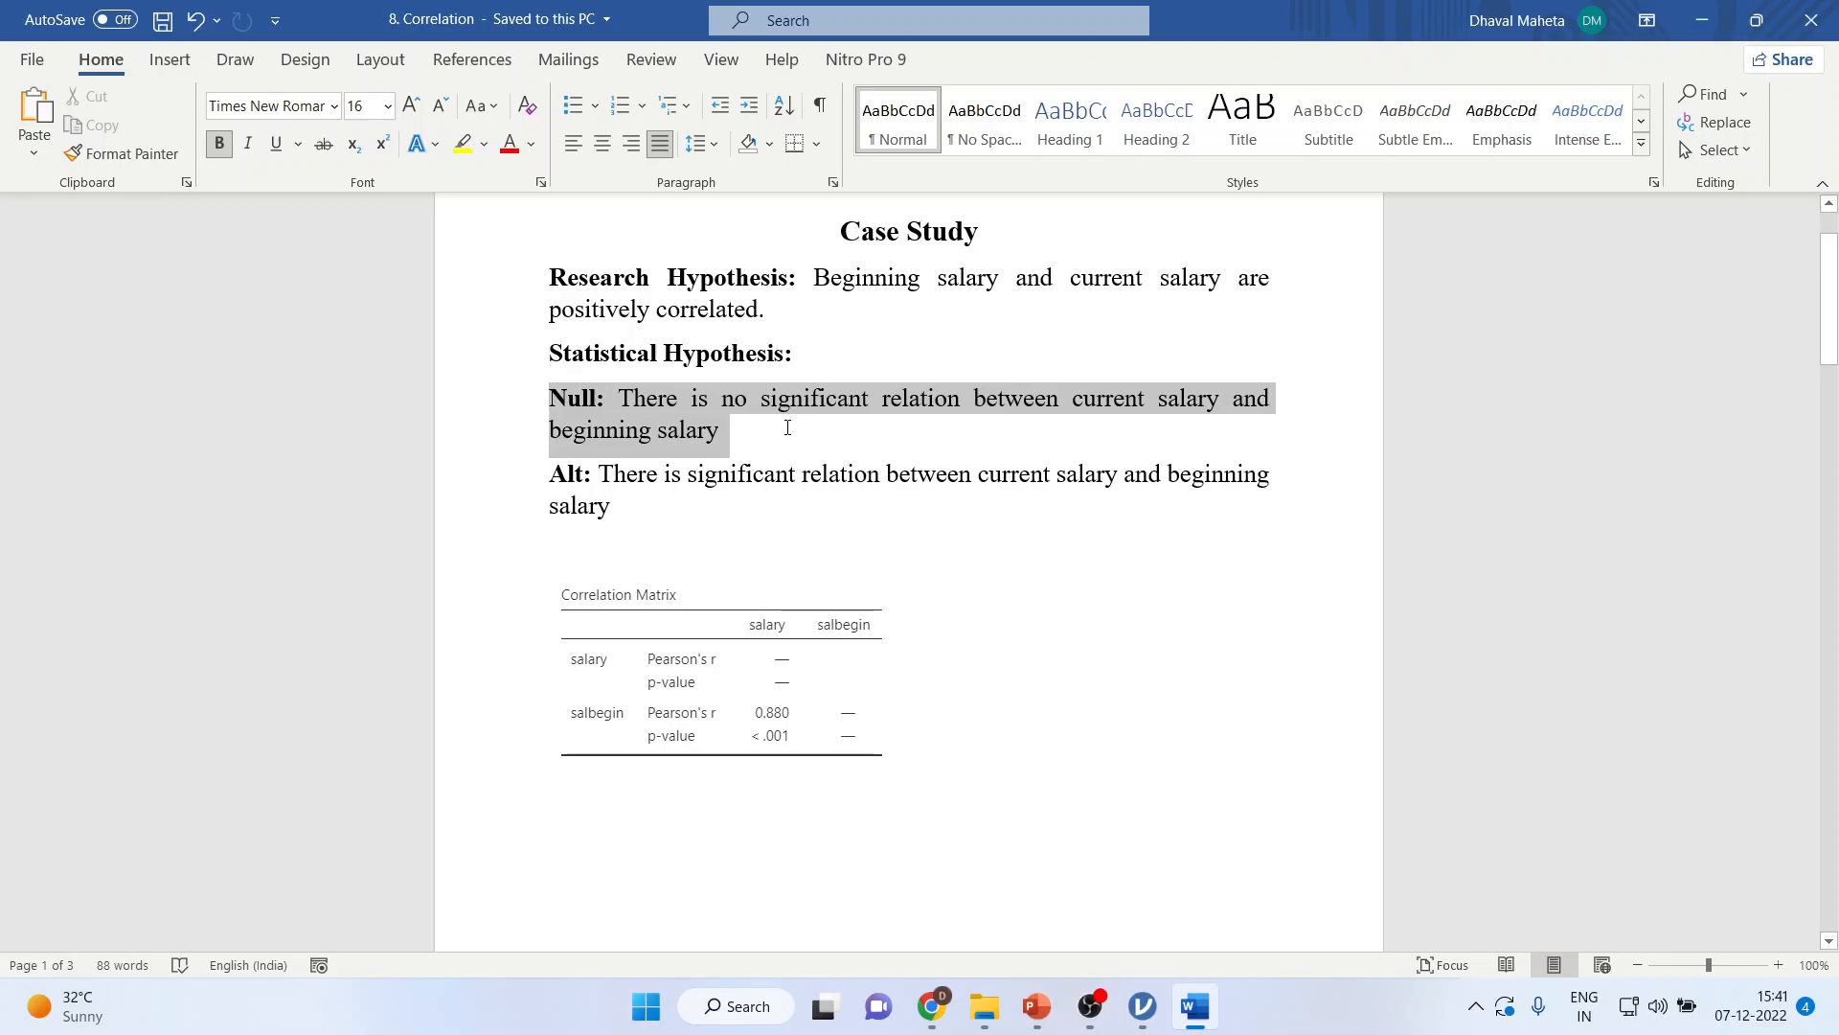
scroll("down", 3)
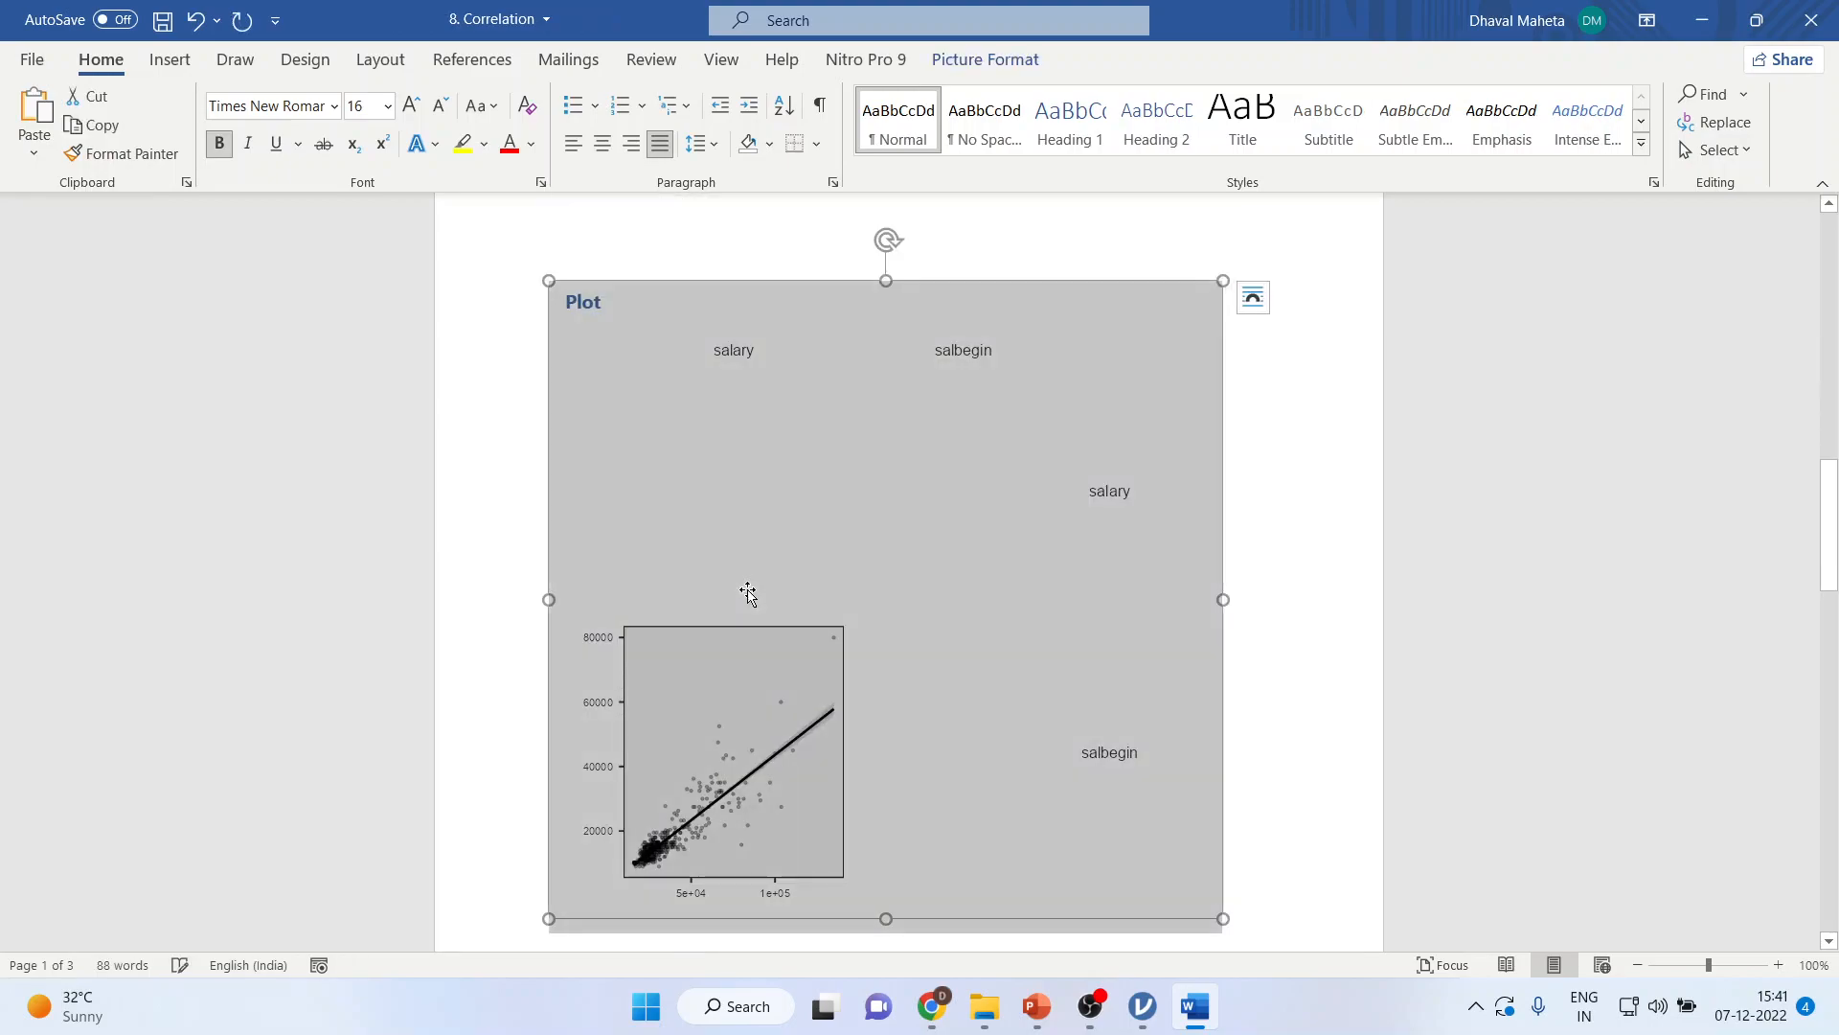
scroll("down", 3)
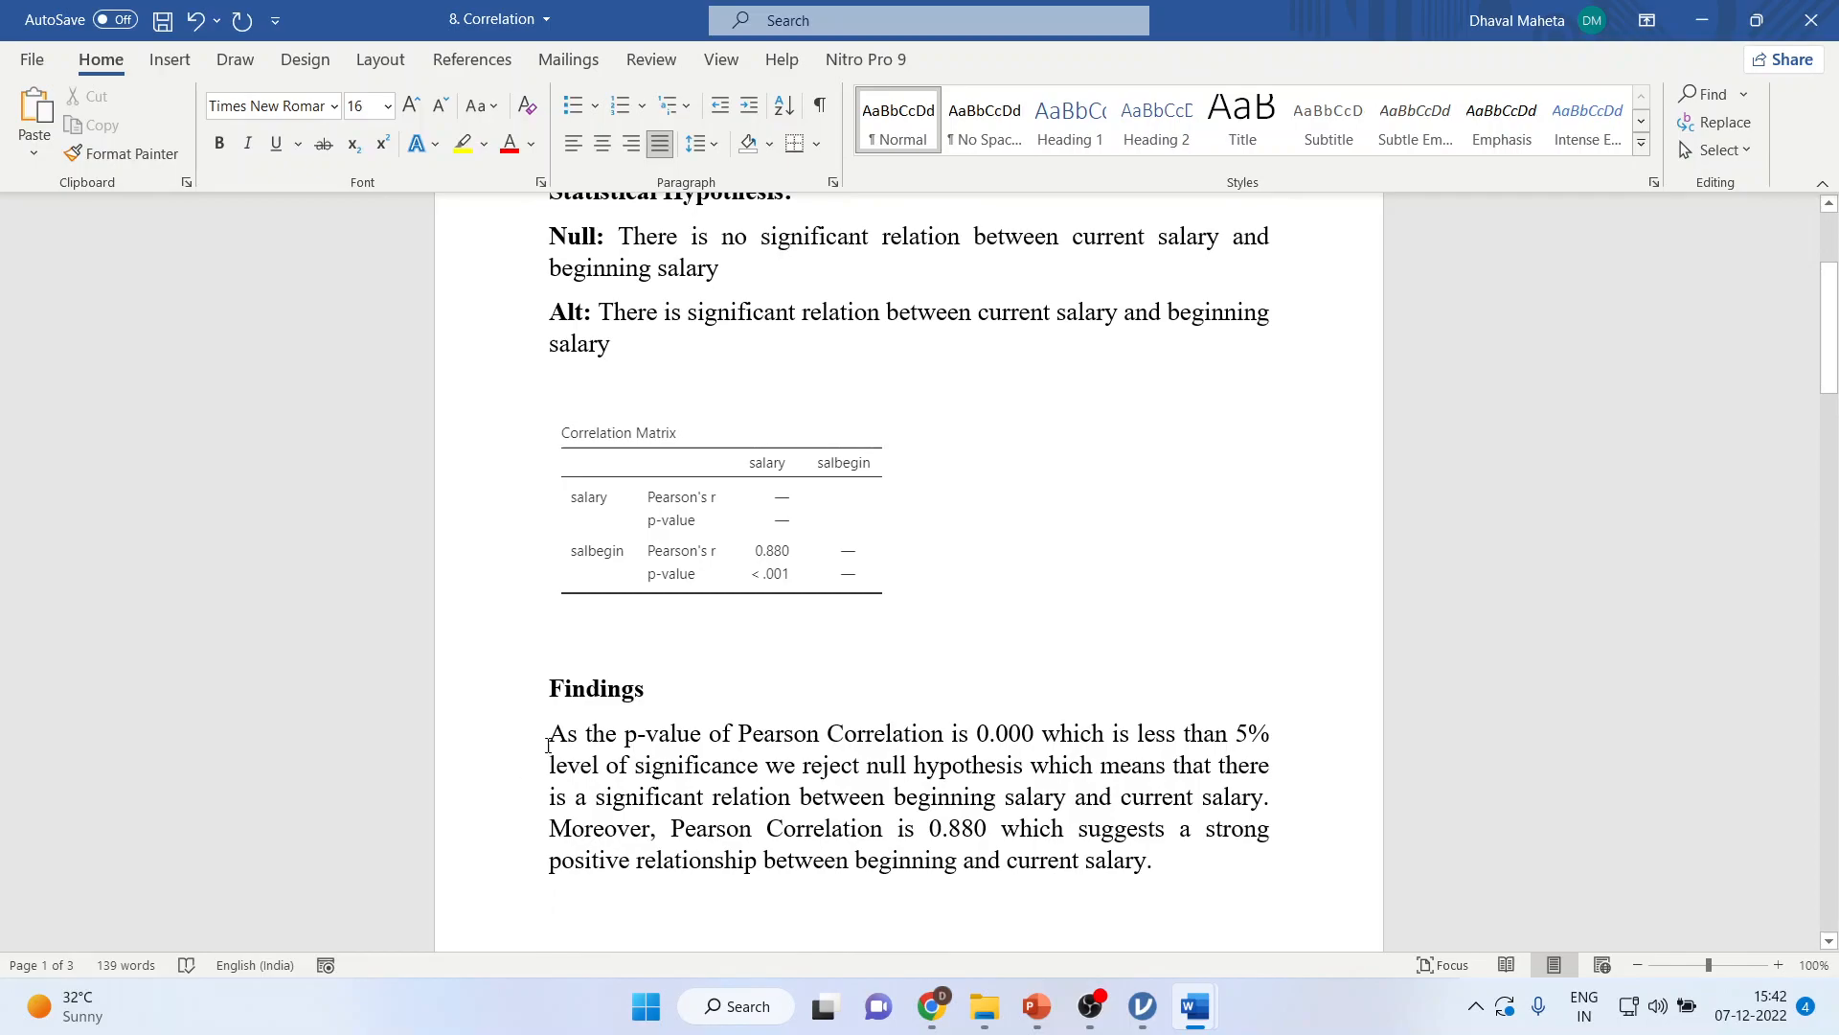
Insert 'salary' so the closing phrase reads 'beginning salary and current salary'
left_click_drag(550, 733, 1034, 733)
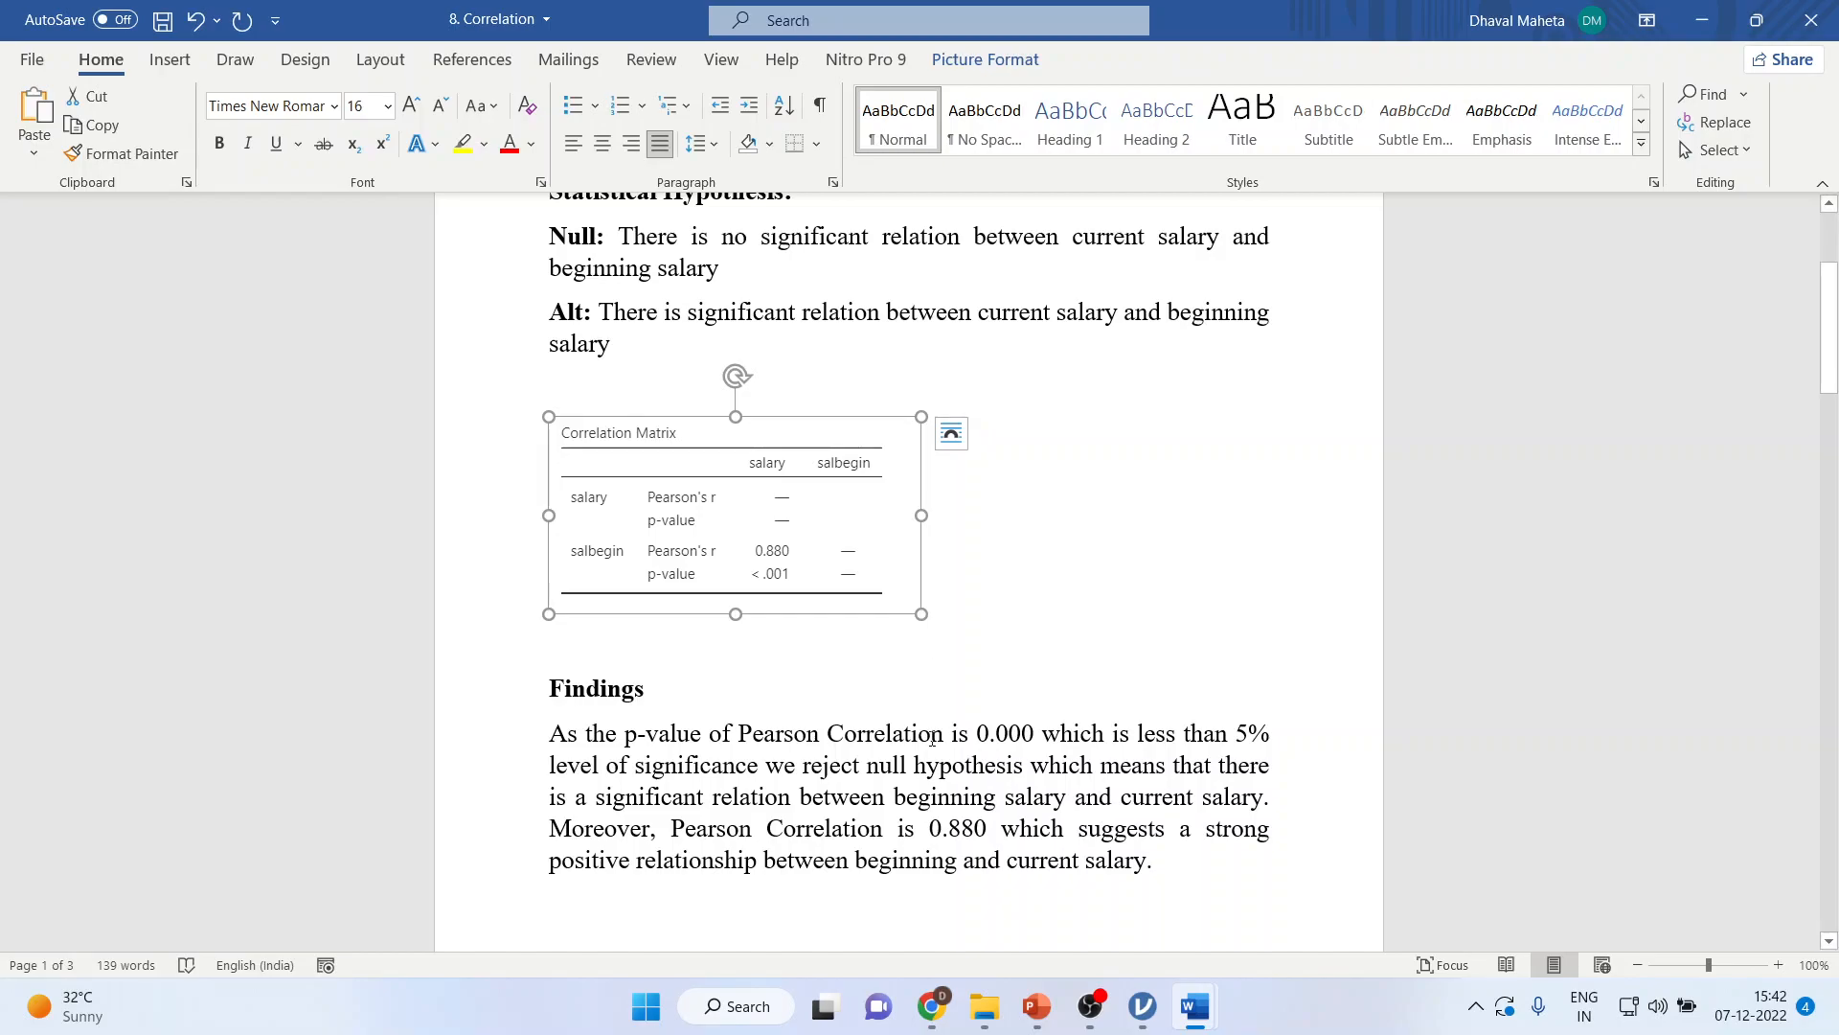
left_click(965, 860)
type("salary ")
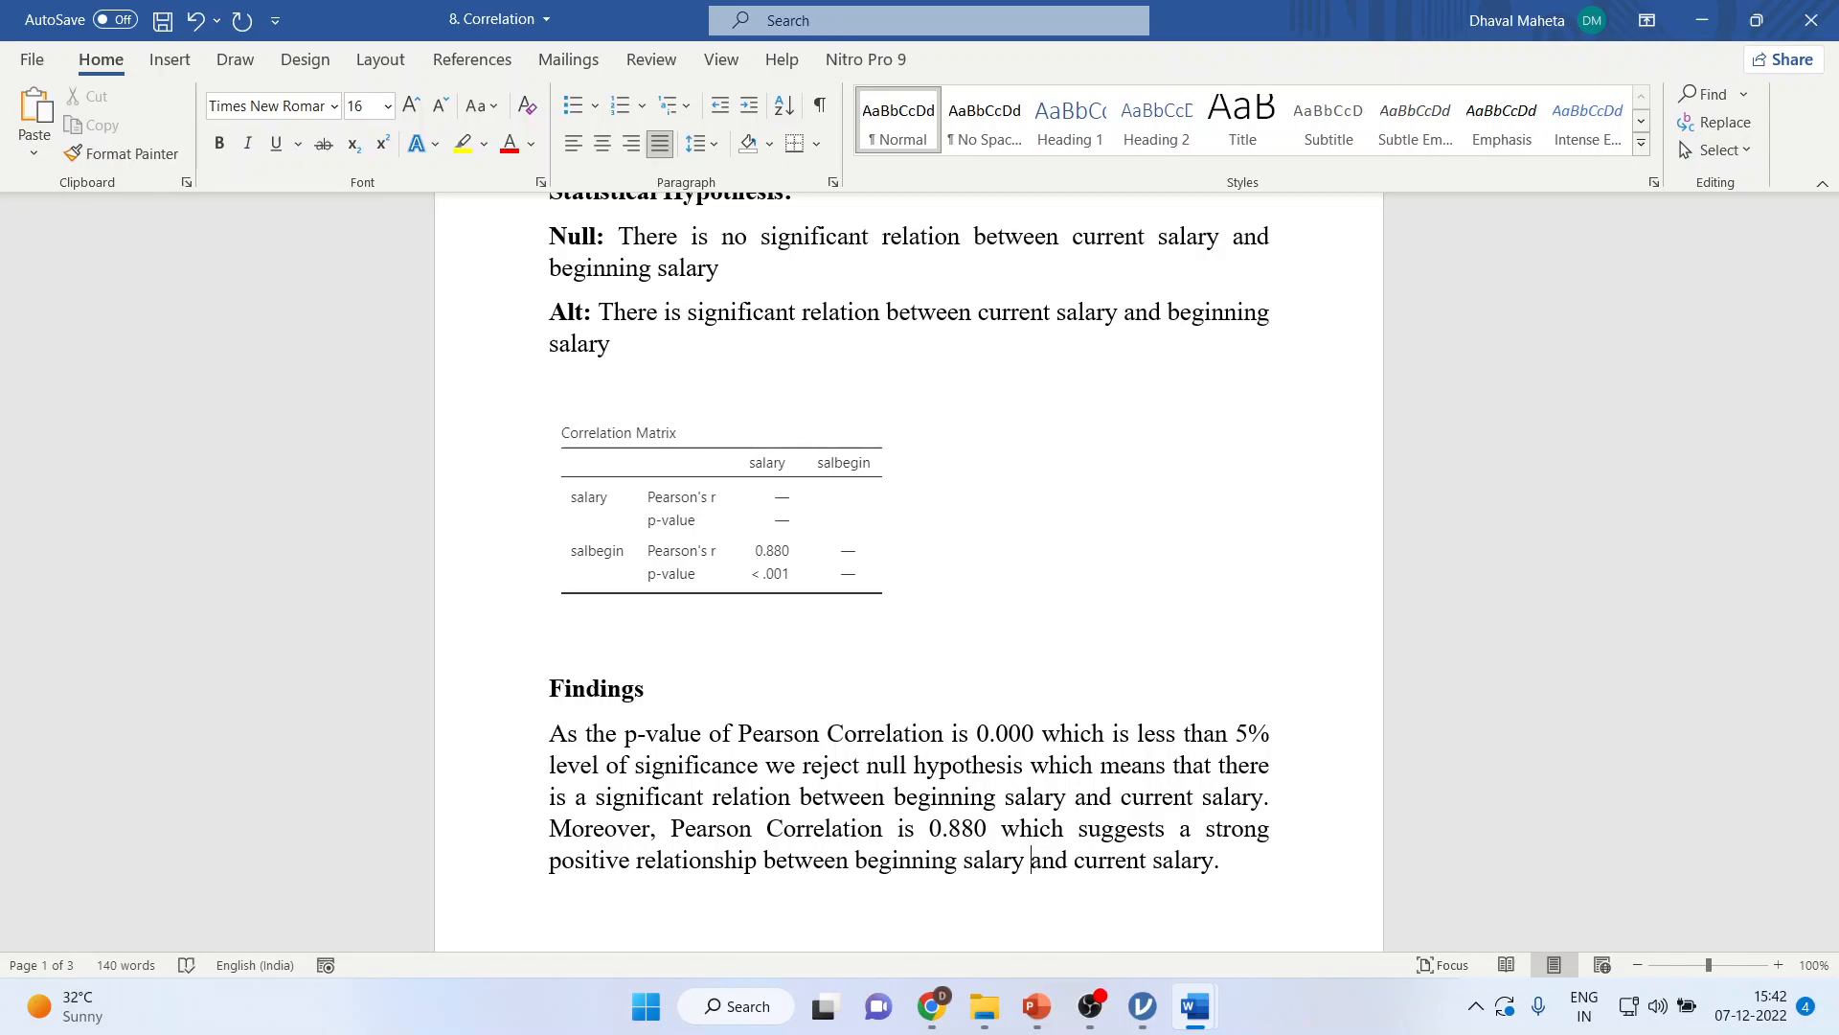
scroll("down", 3)
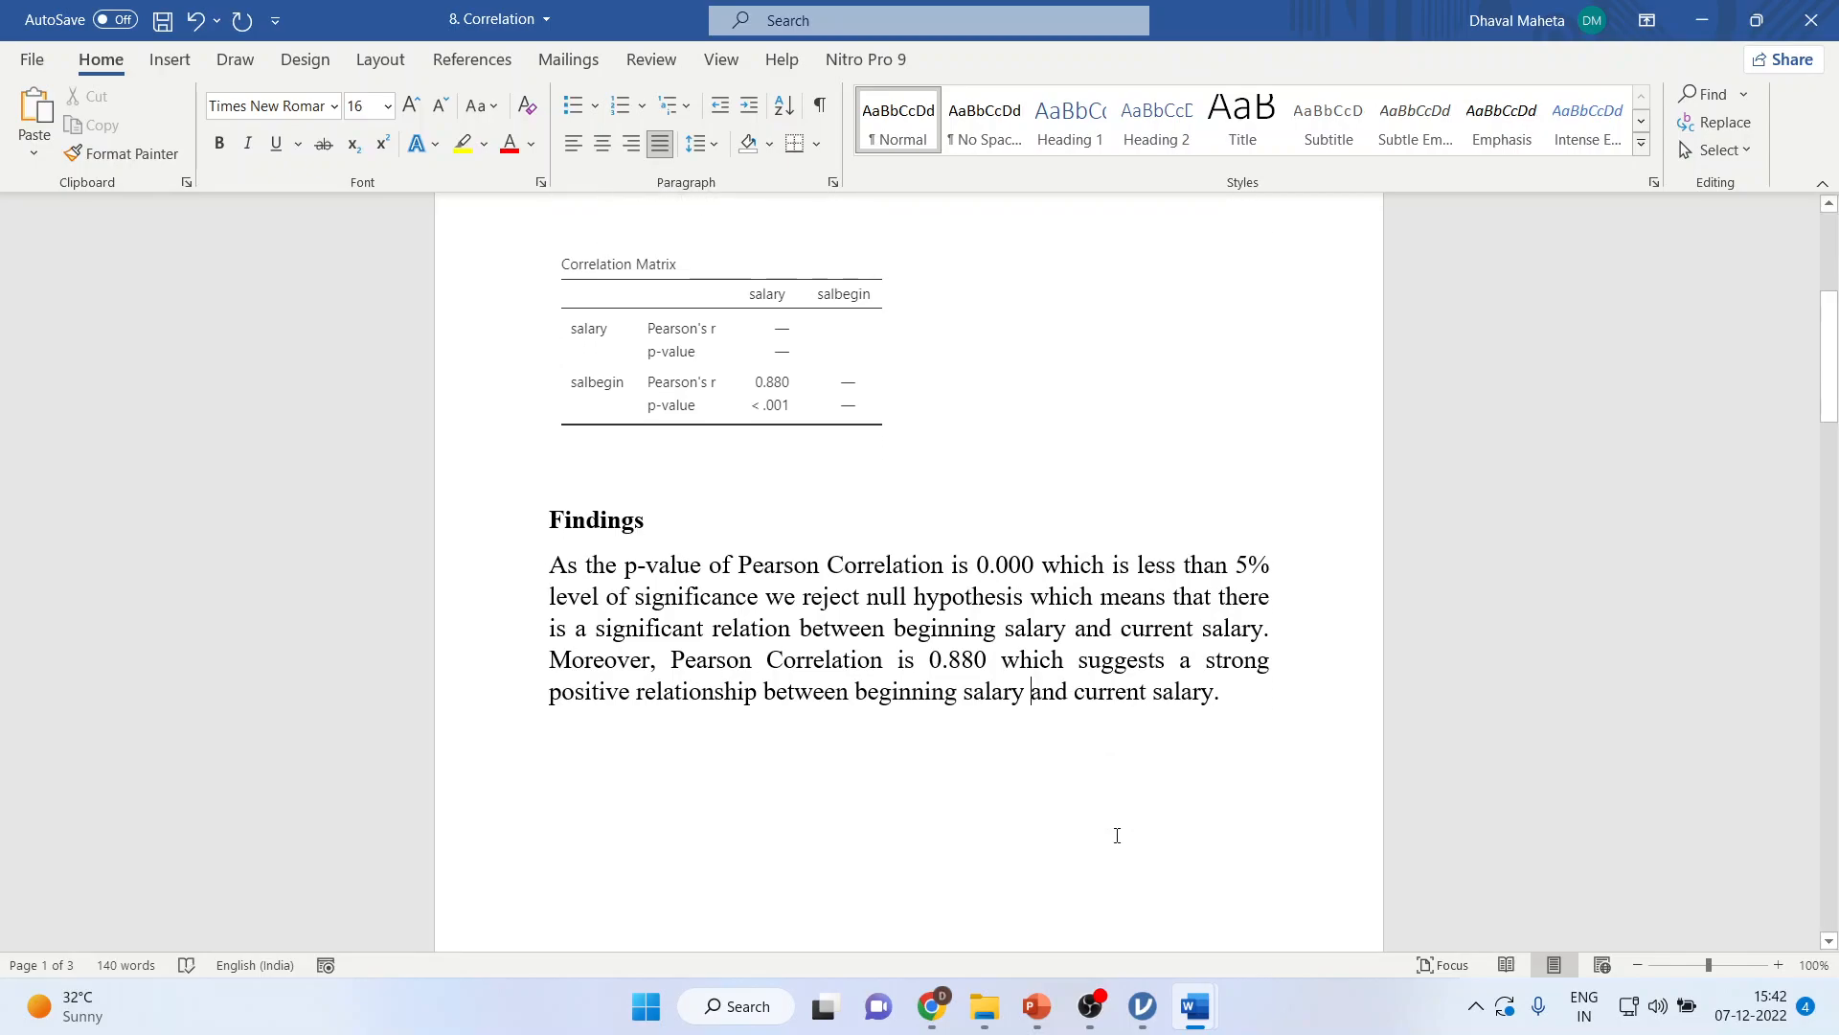
Add the salary versus salbegin scatterplot to the correlation results and review it in Word
left_click(1138, 1006)
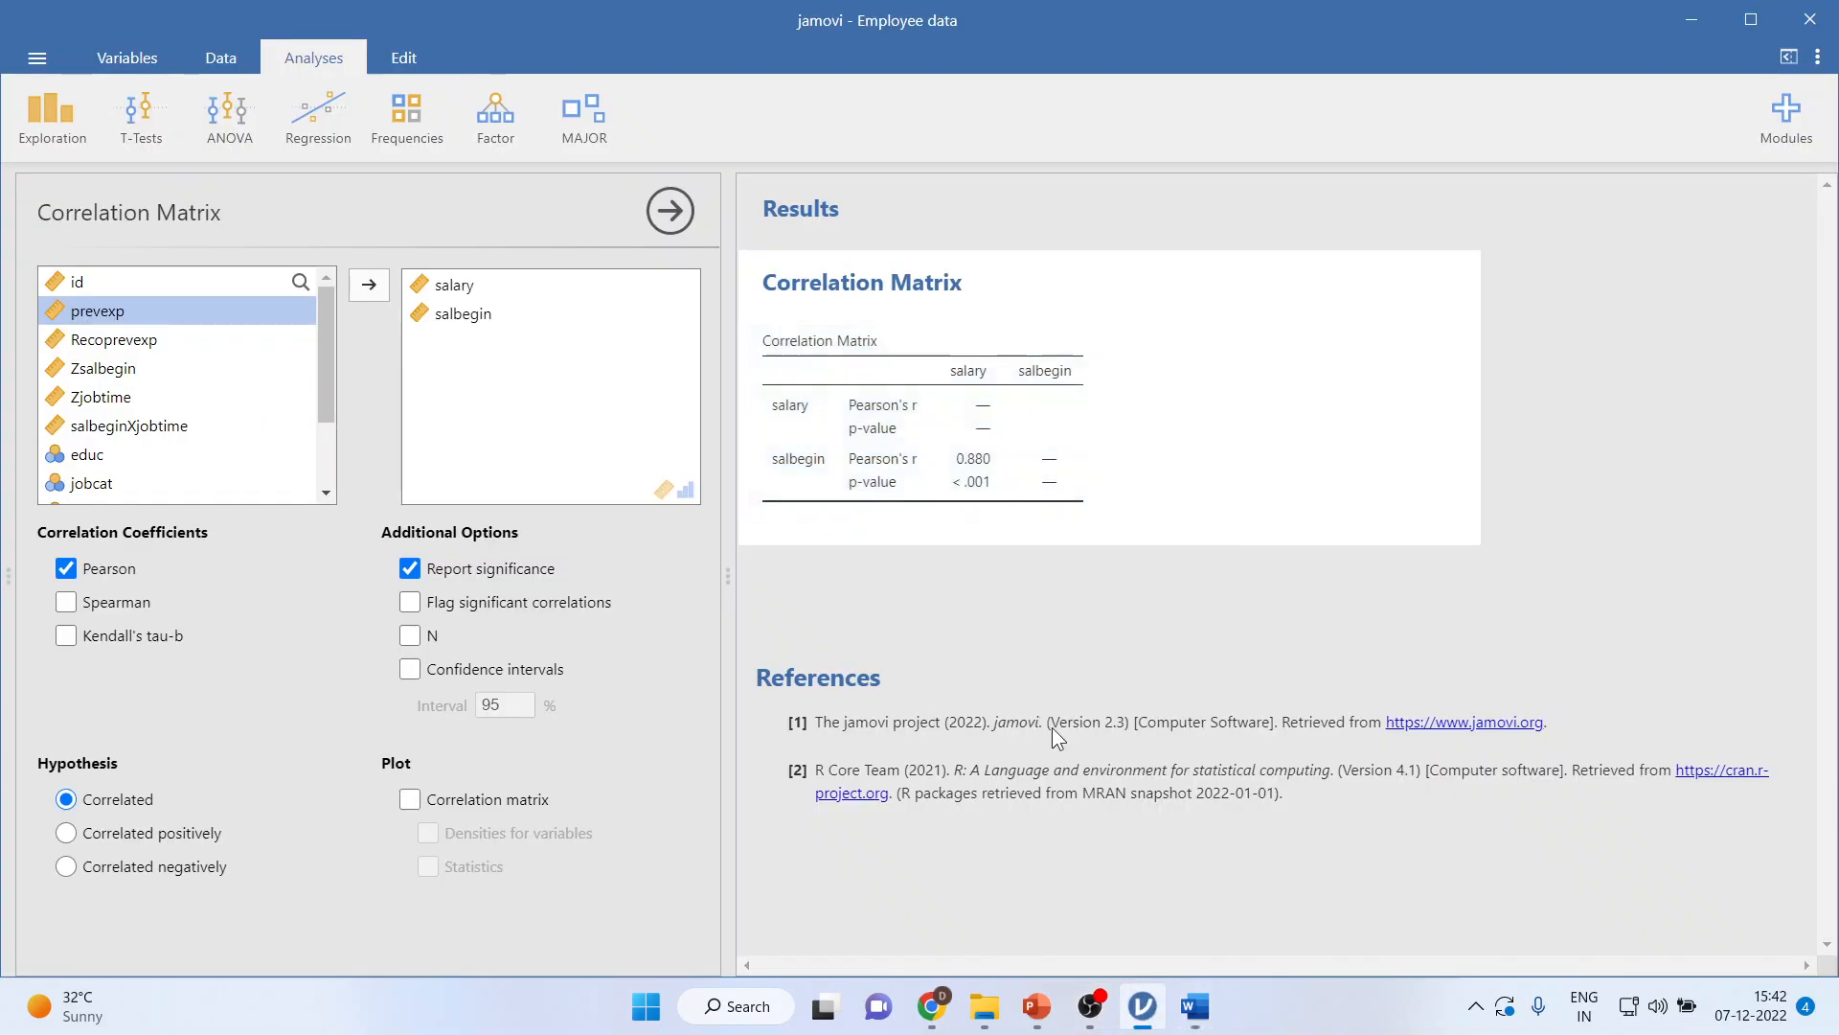
mouse_move(669, 714)
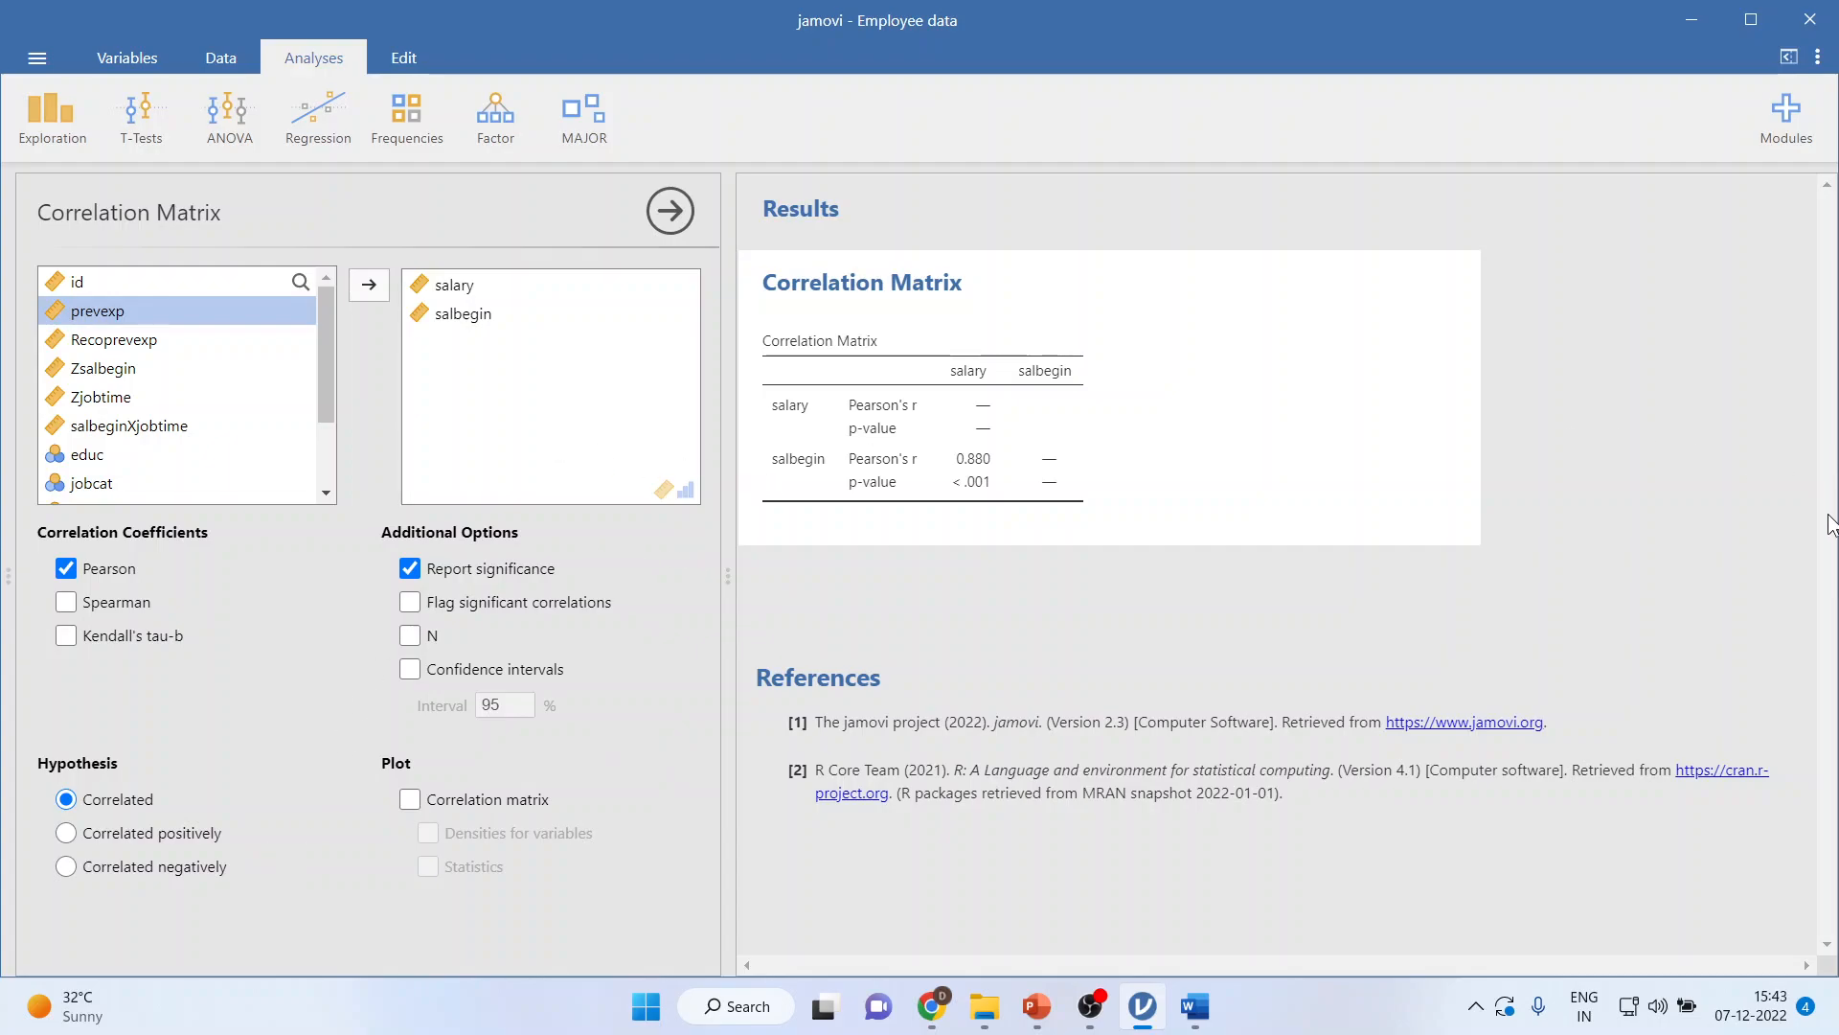
mouse_move(630, 730)
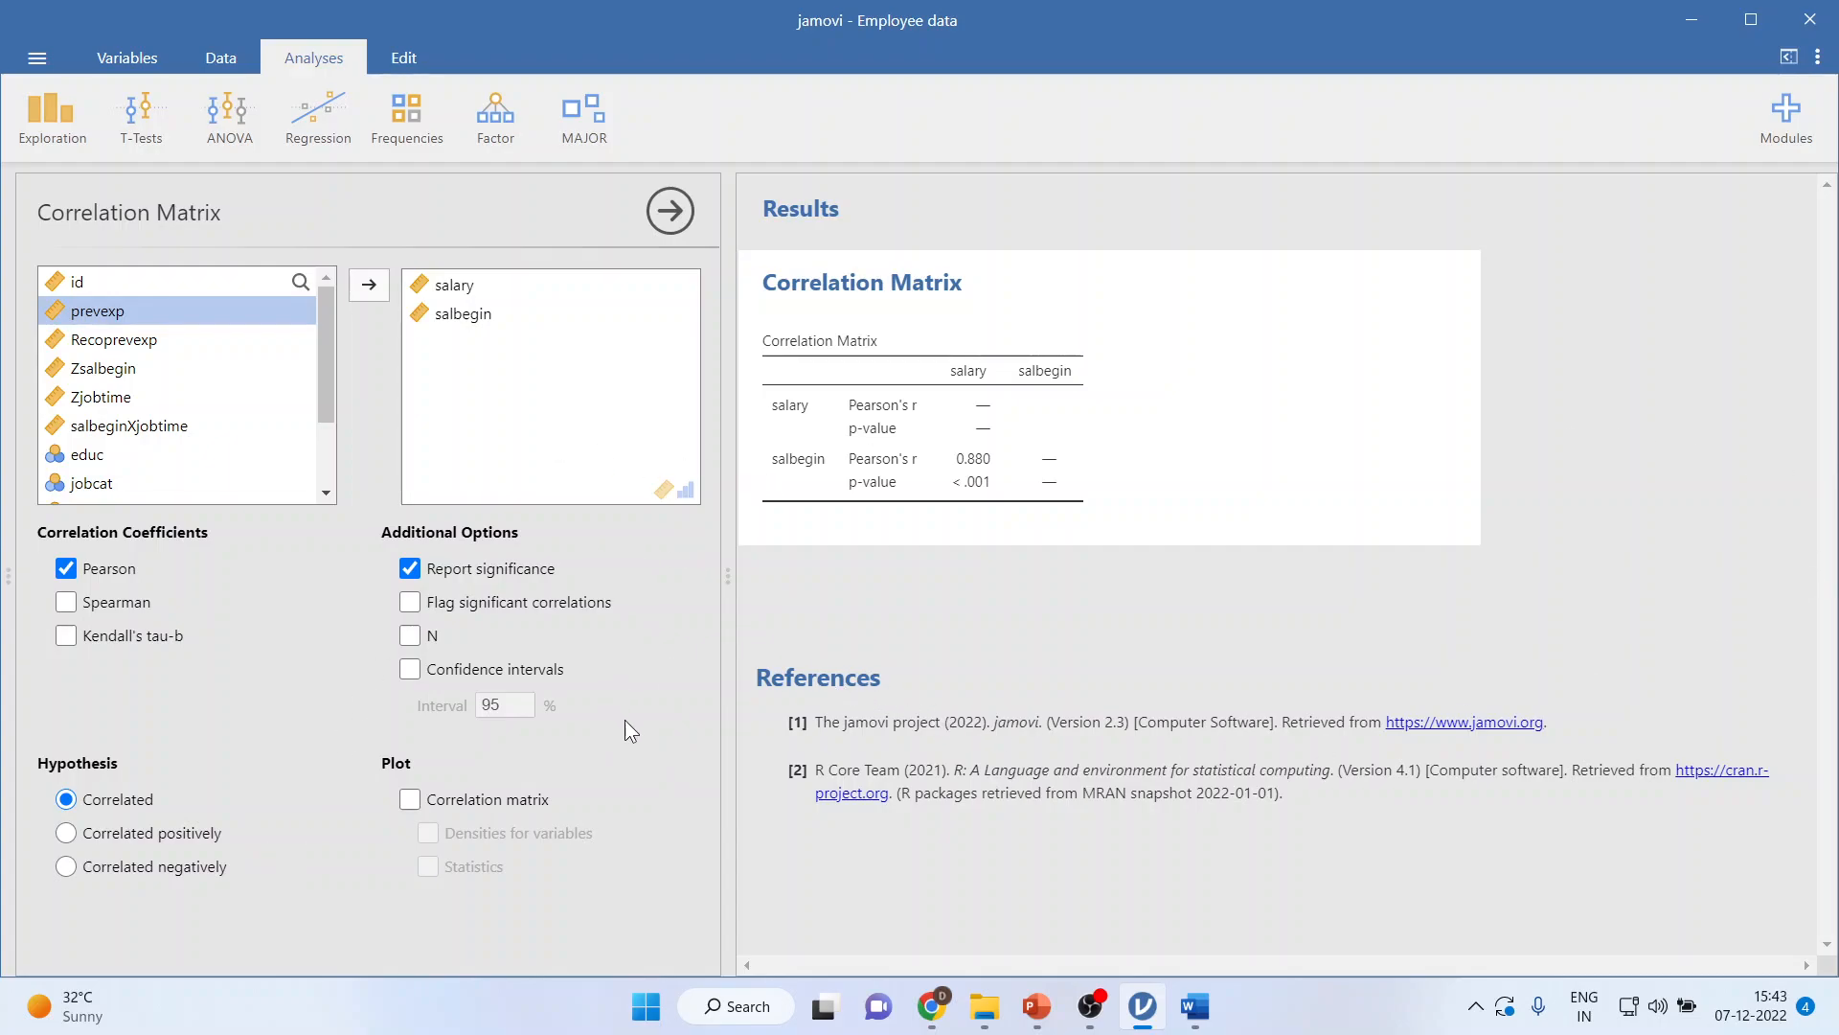
mouse_move(410, 805)
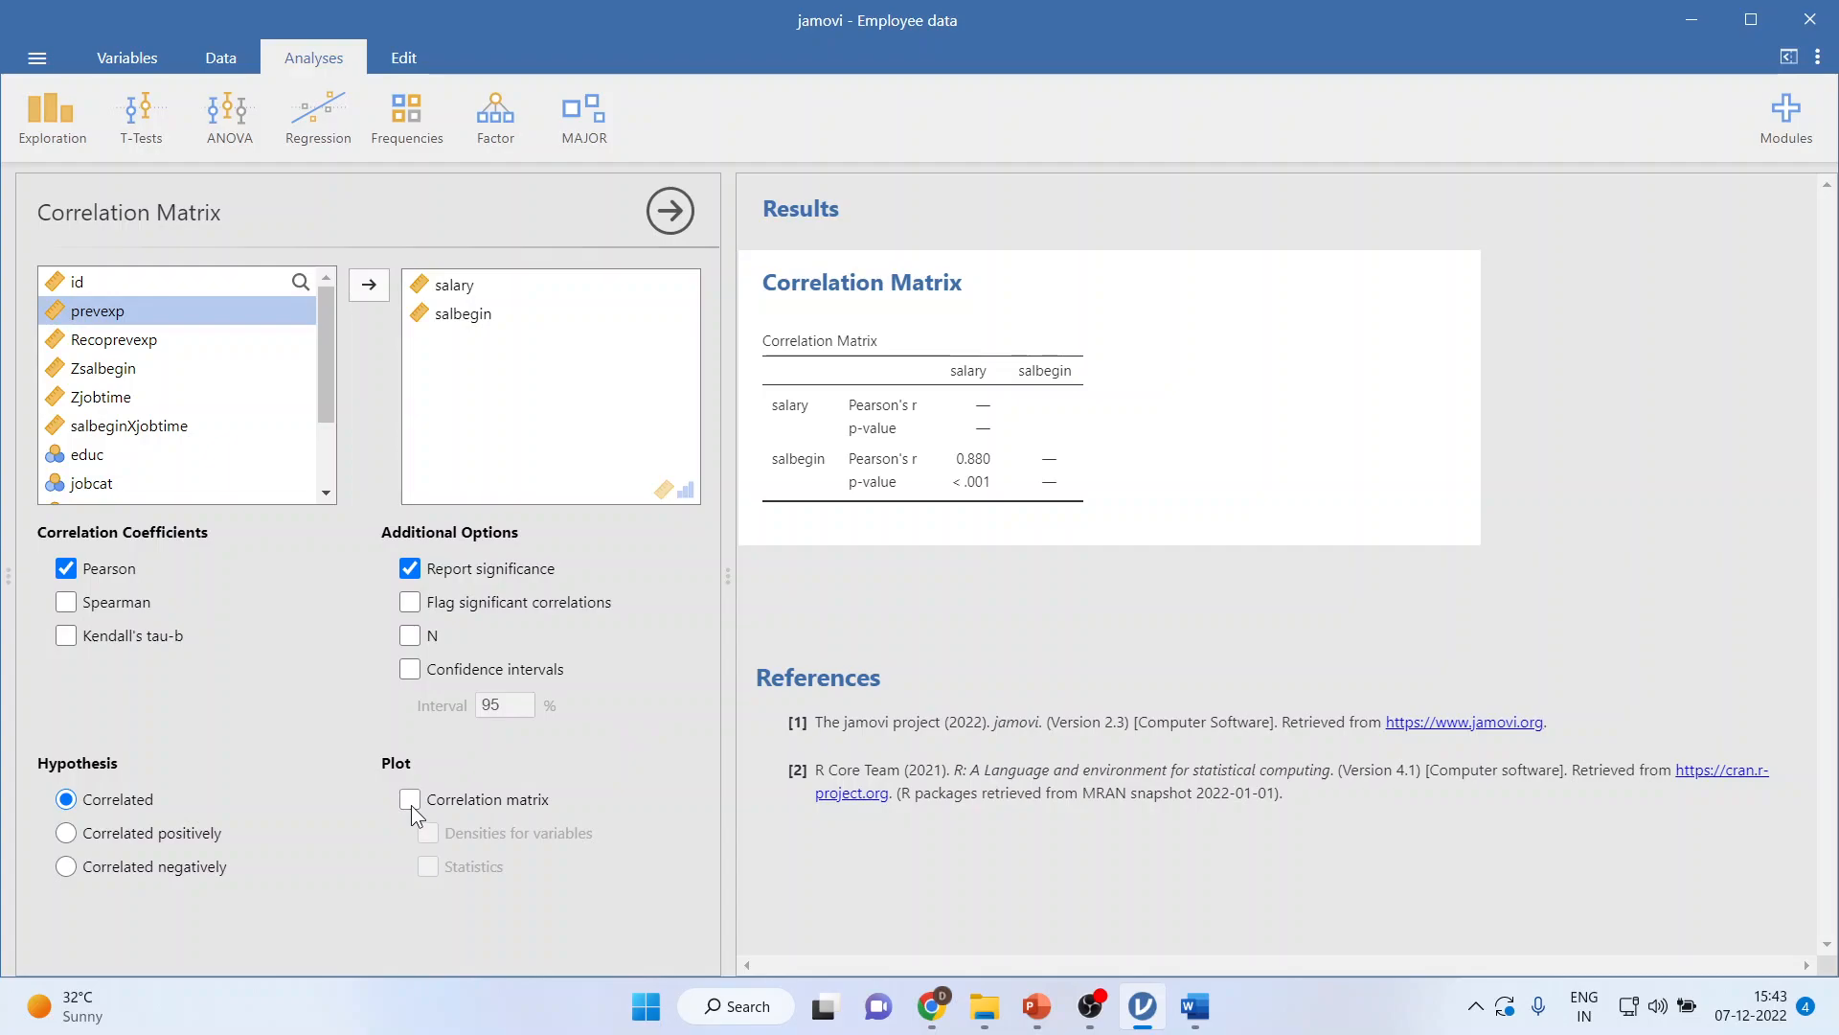
left_click(410, 799)
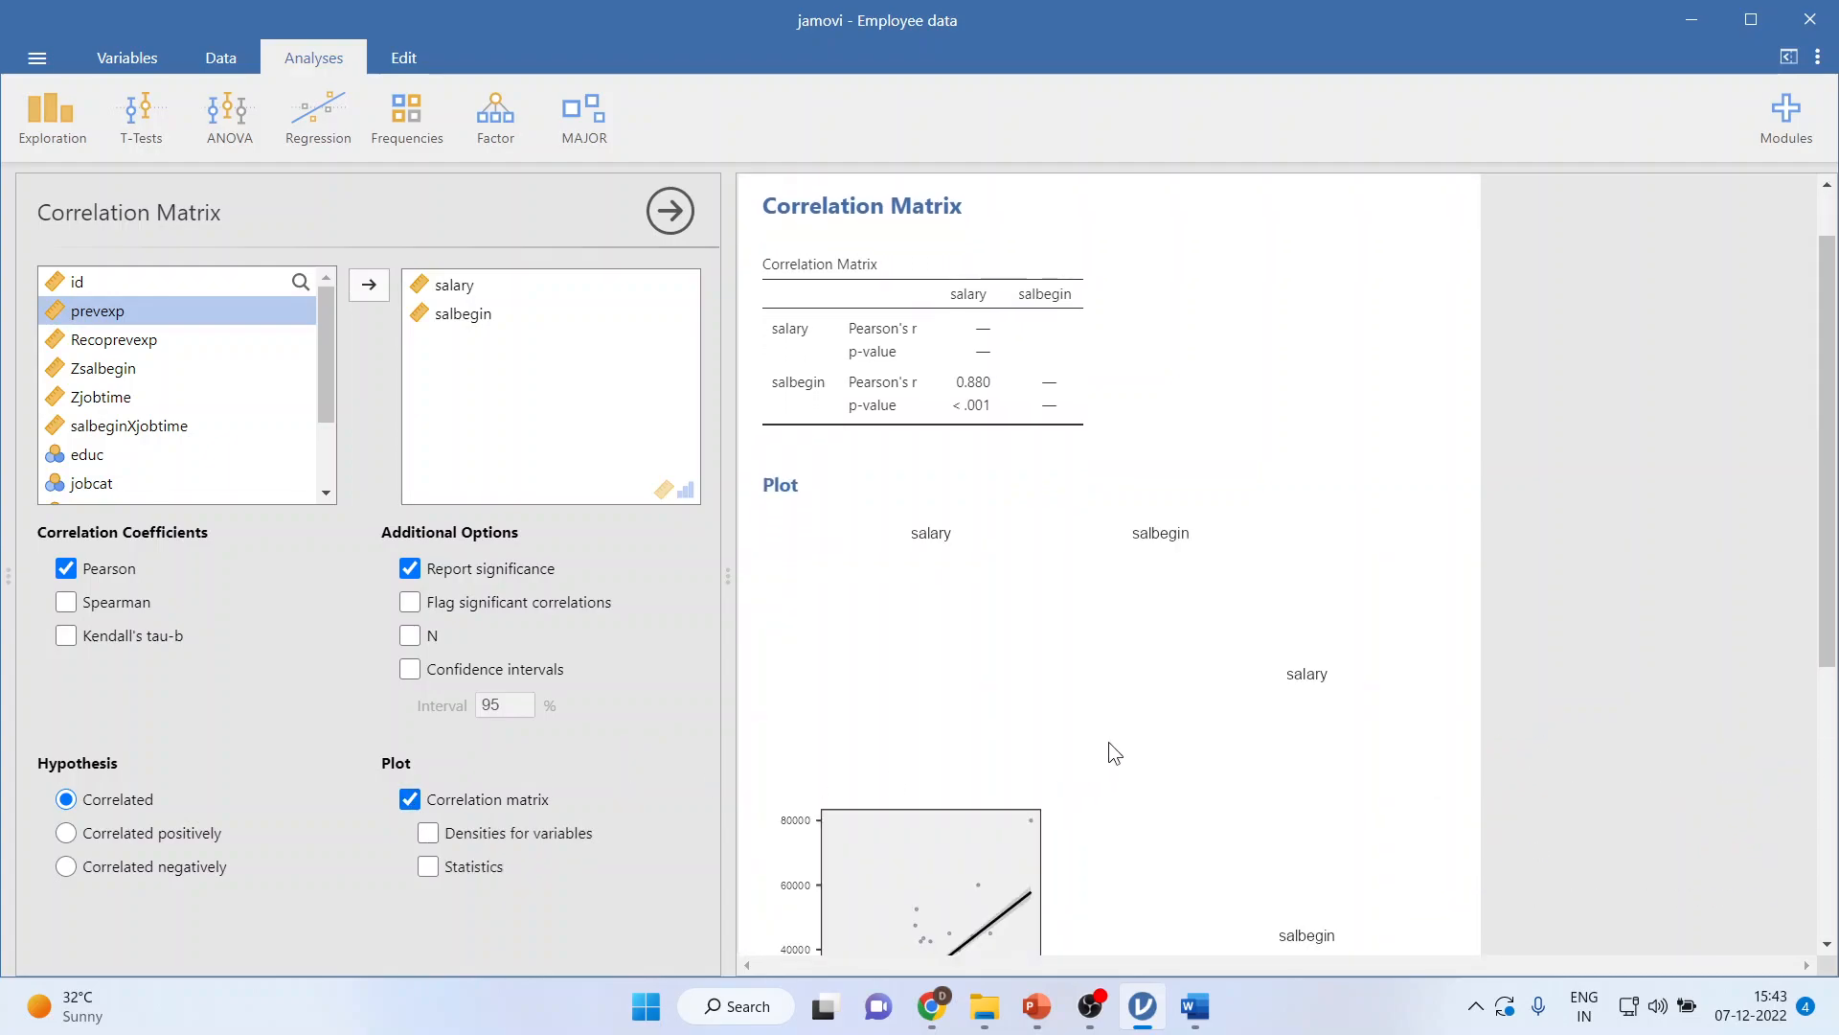
scroll("down", 3)
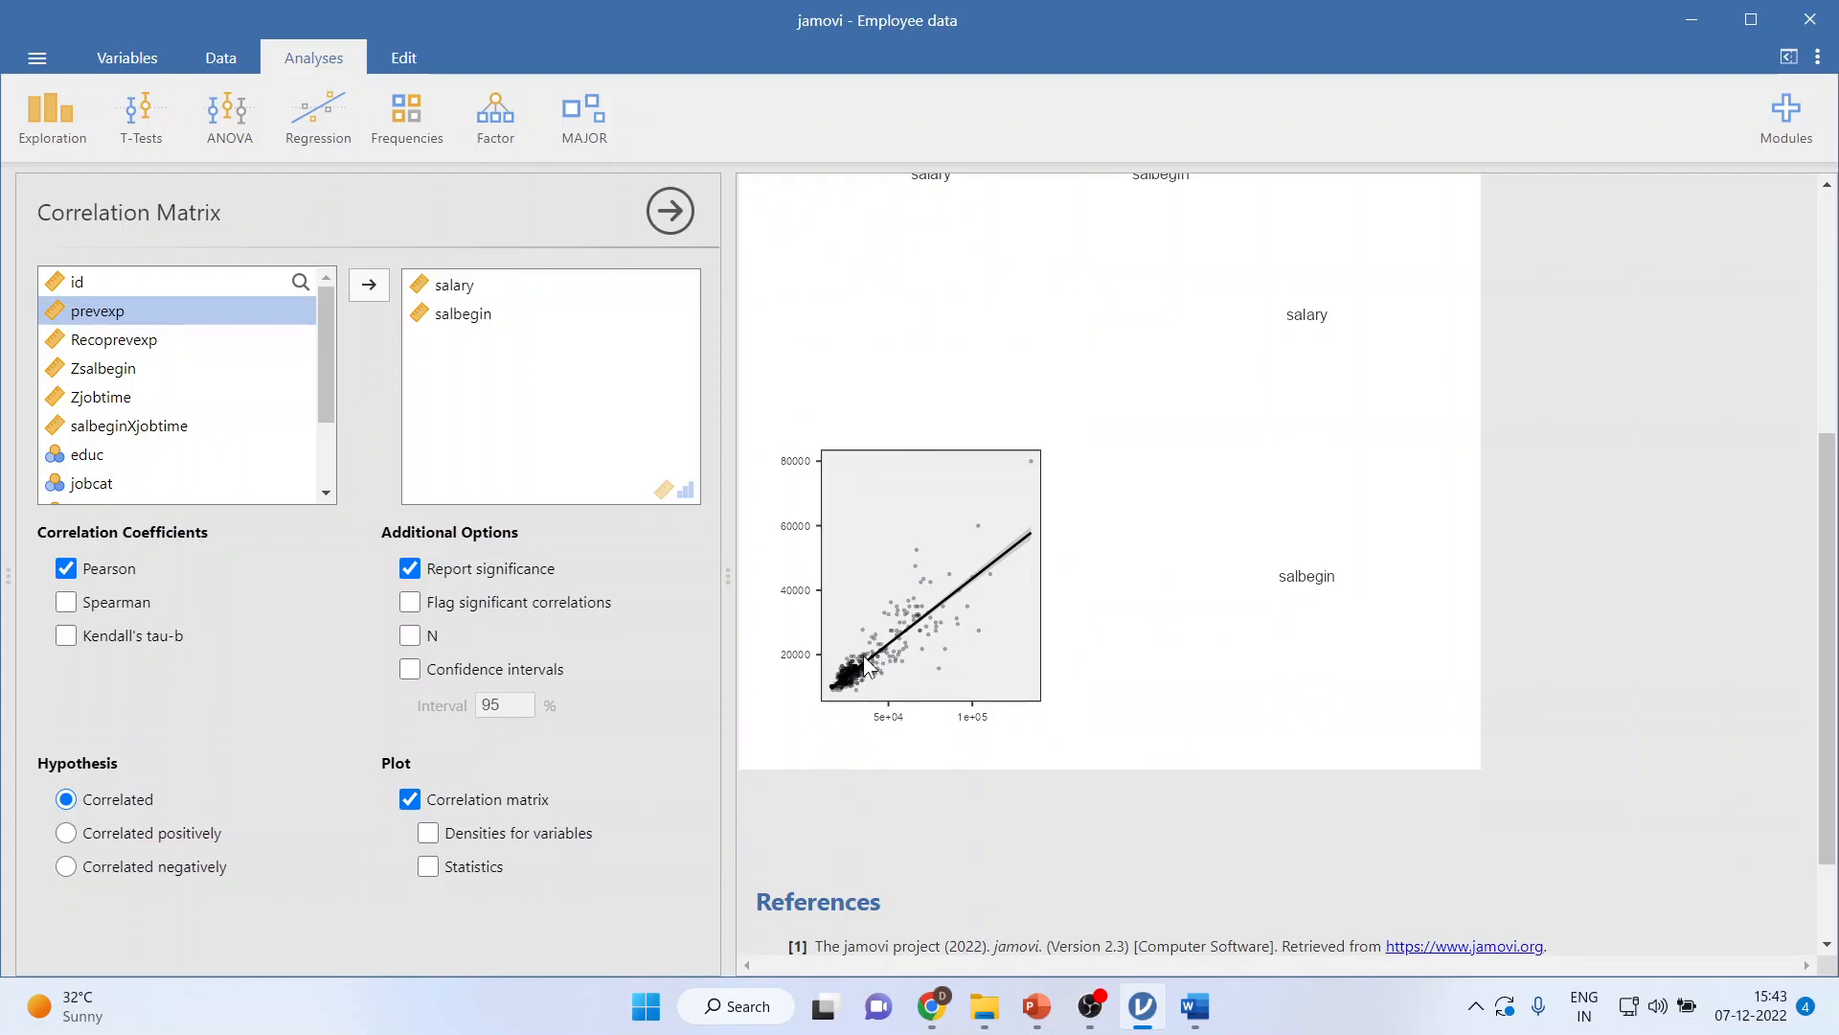
mouse_move(1125, 950)
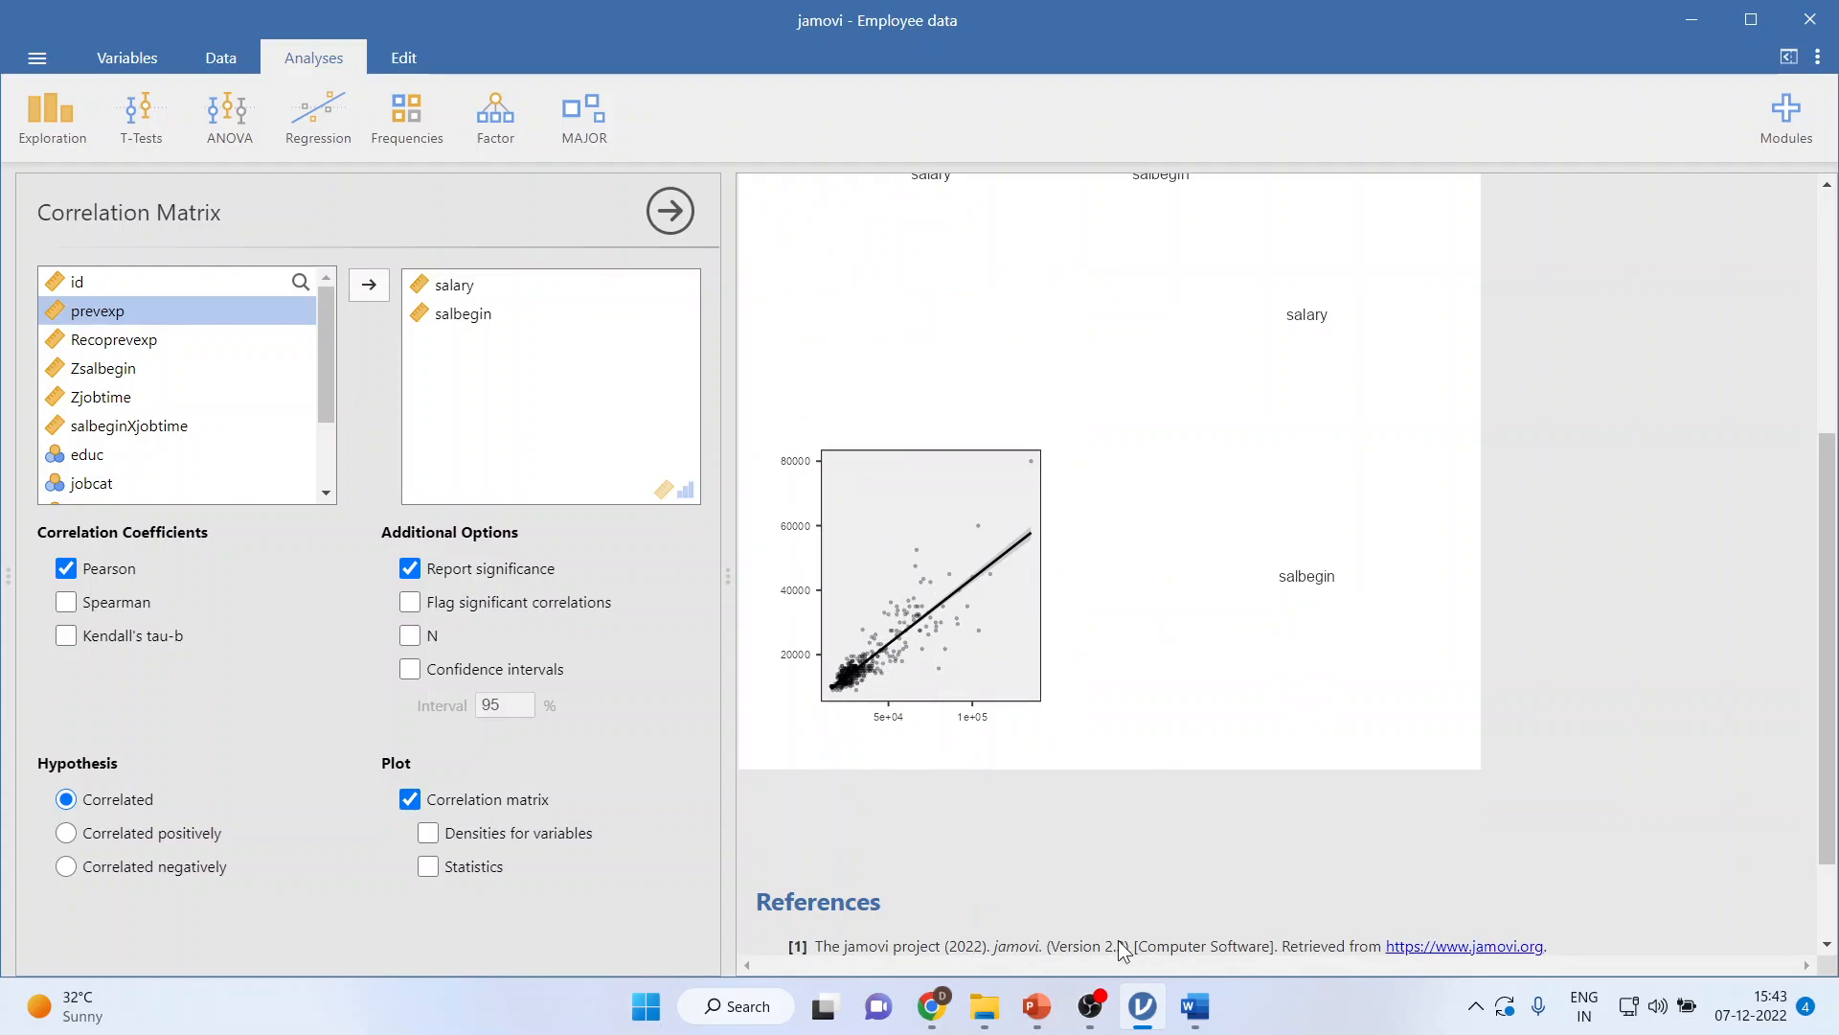
mouse_move(1194, 1006)
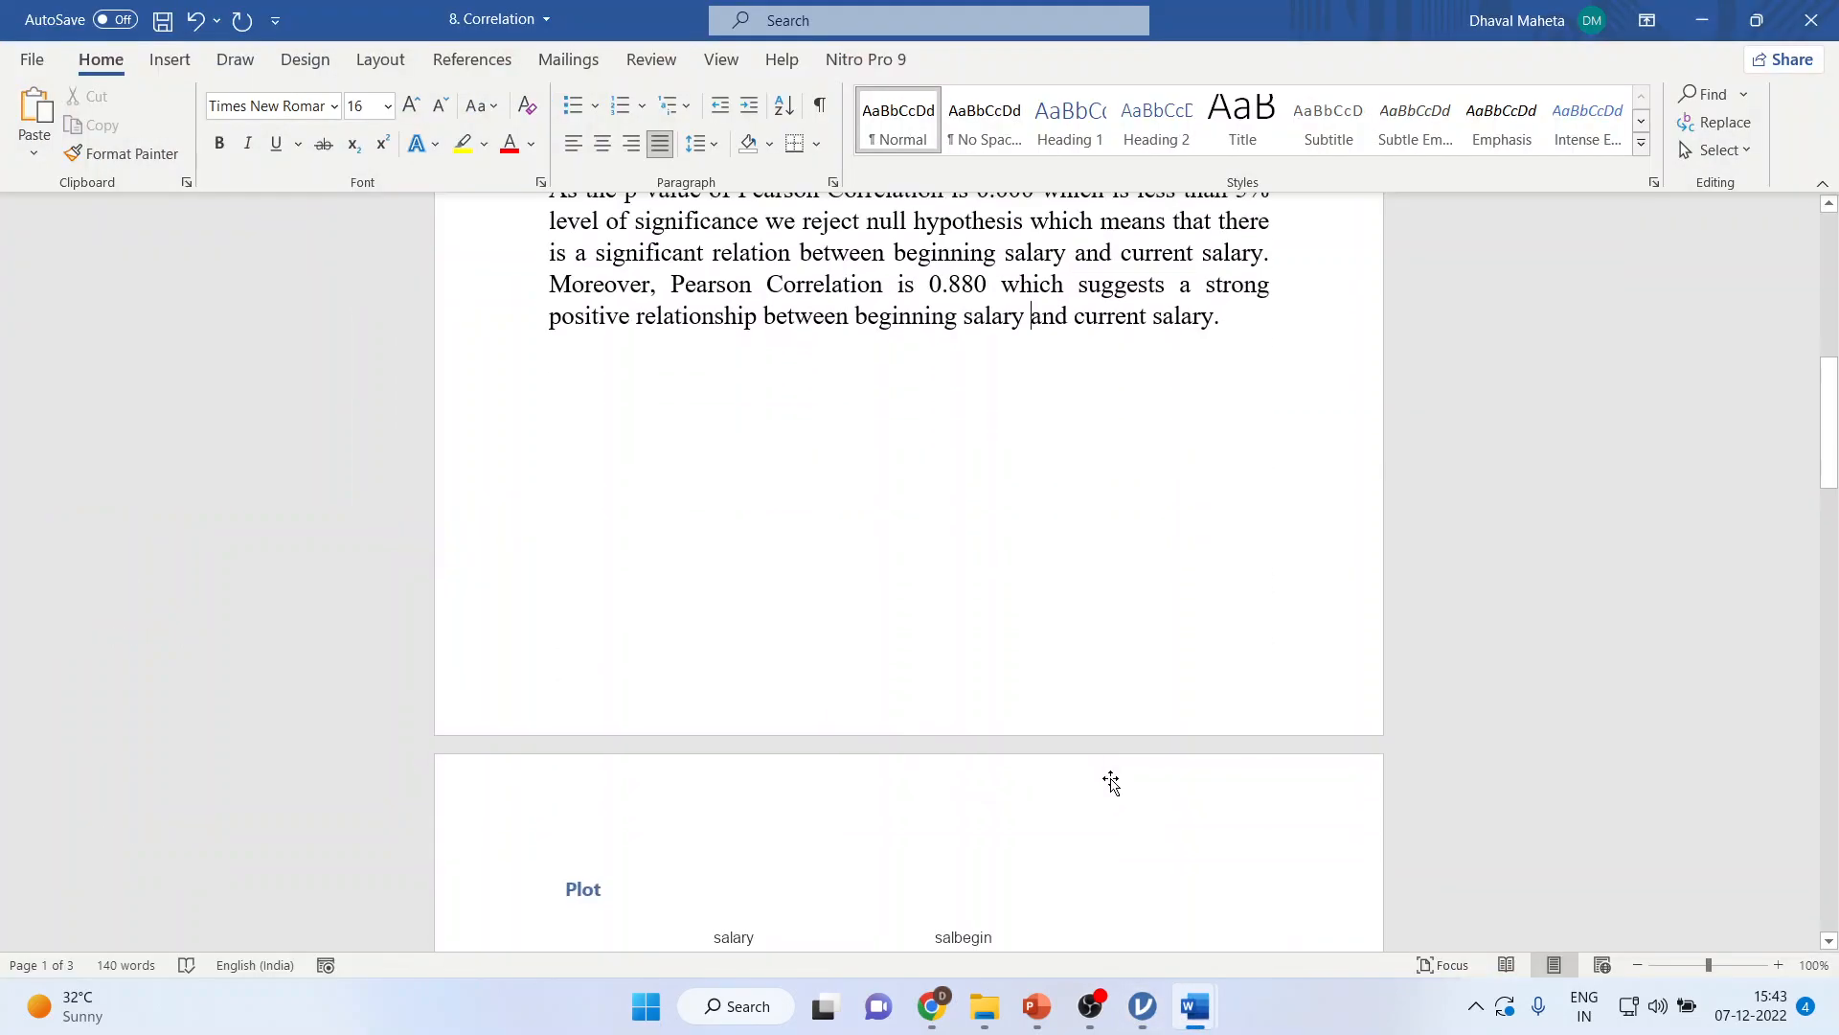
scroll("down", 3)
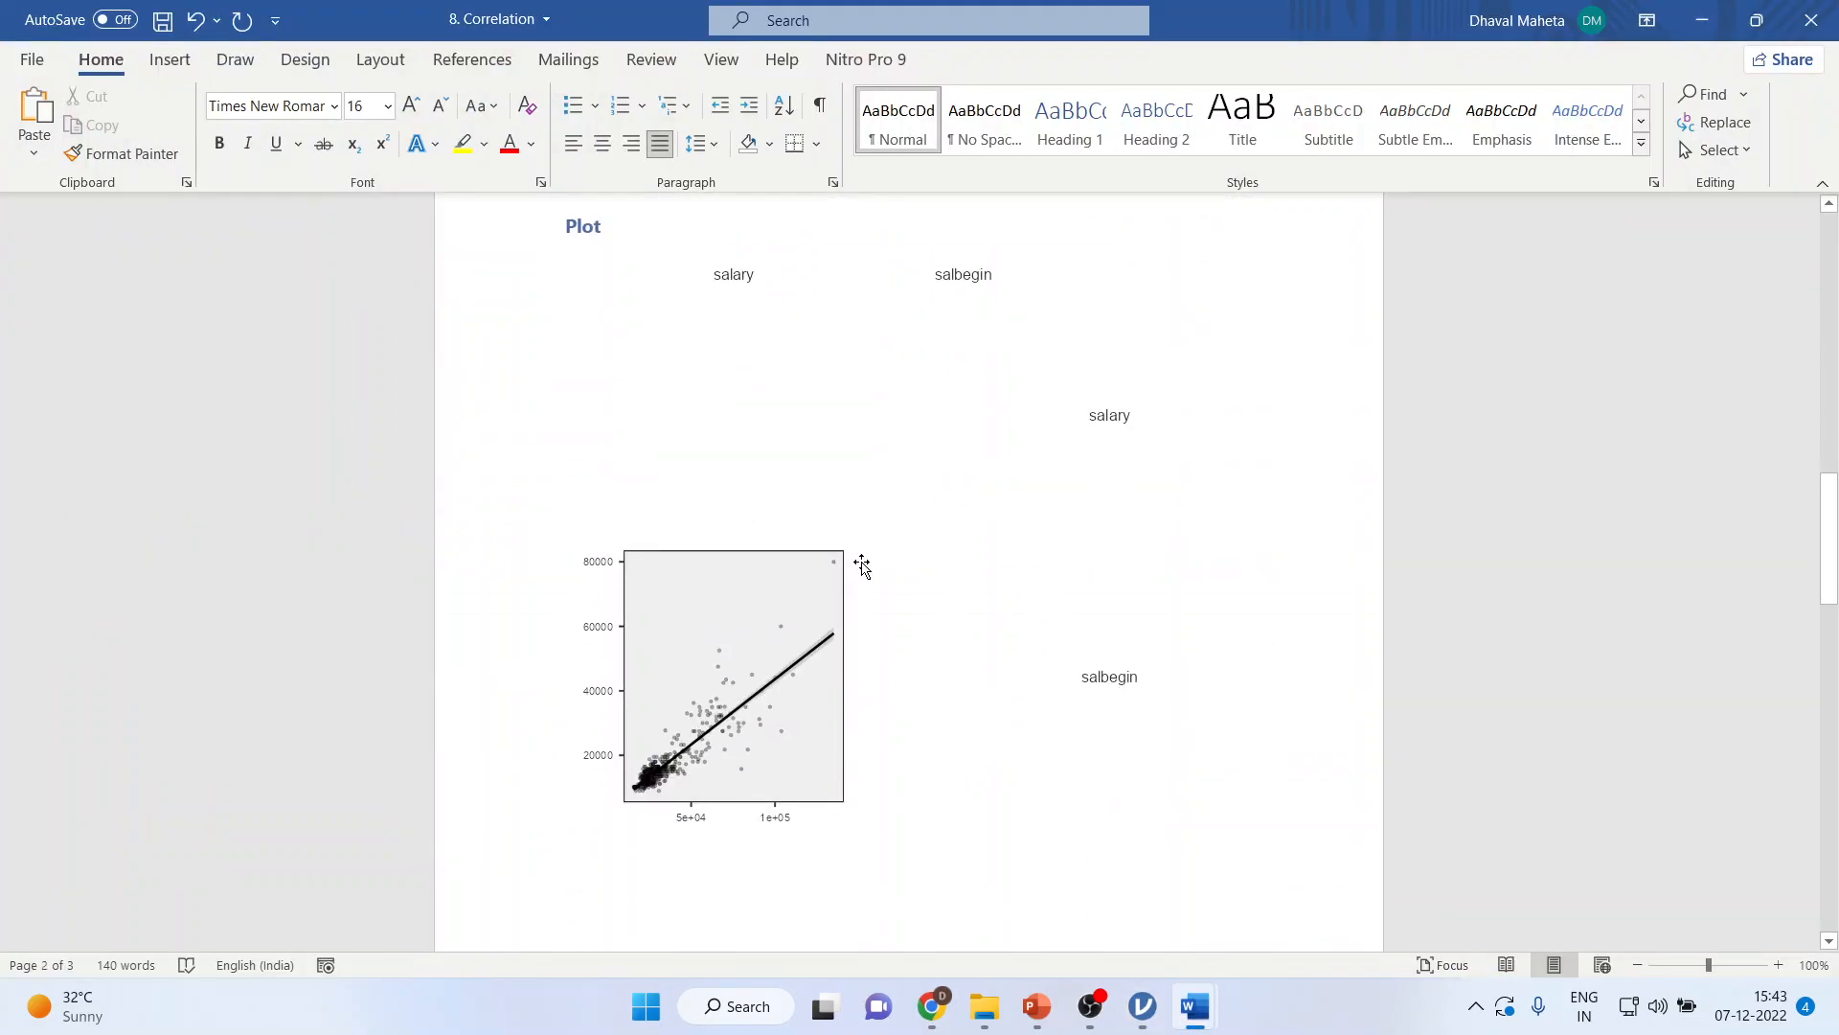
Bring up the Thank You slide in the closing PowerPoint presentation
left_click(1035, 1005)
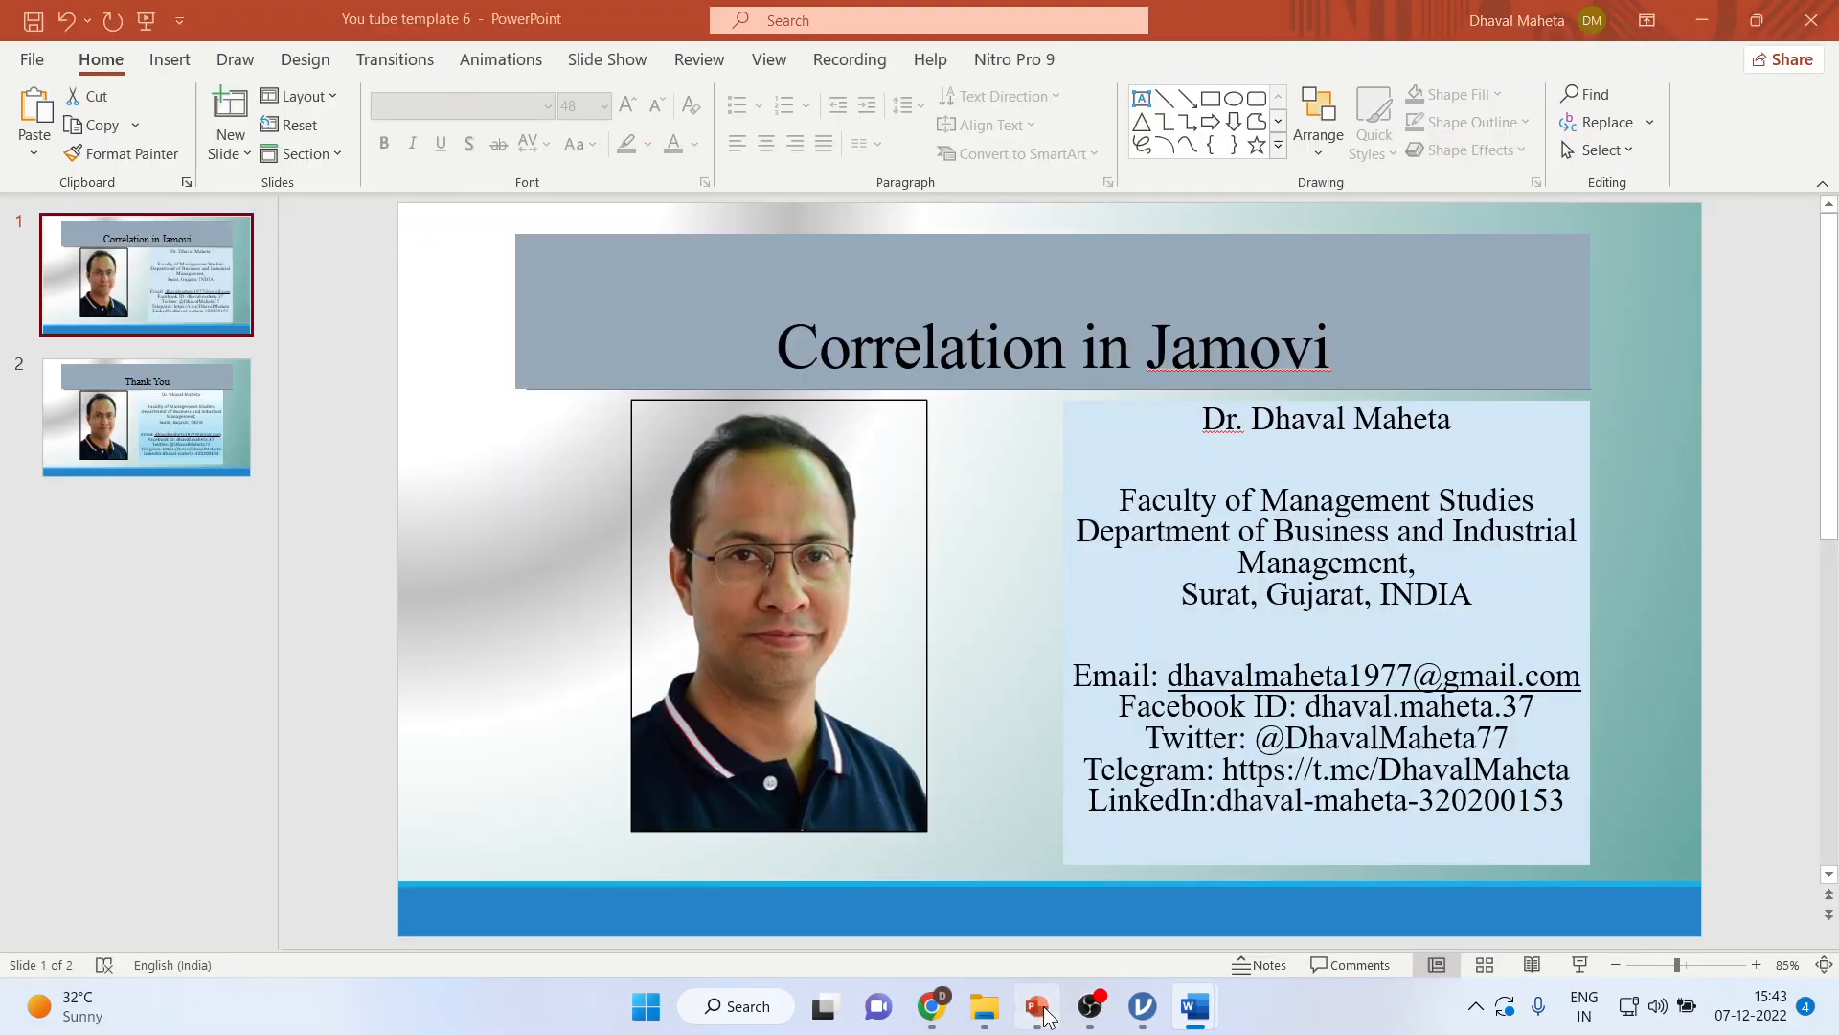
left_click(145, 416)
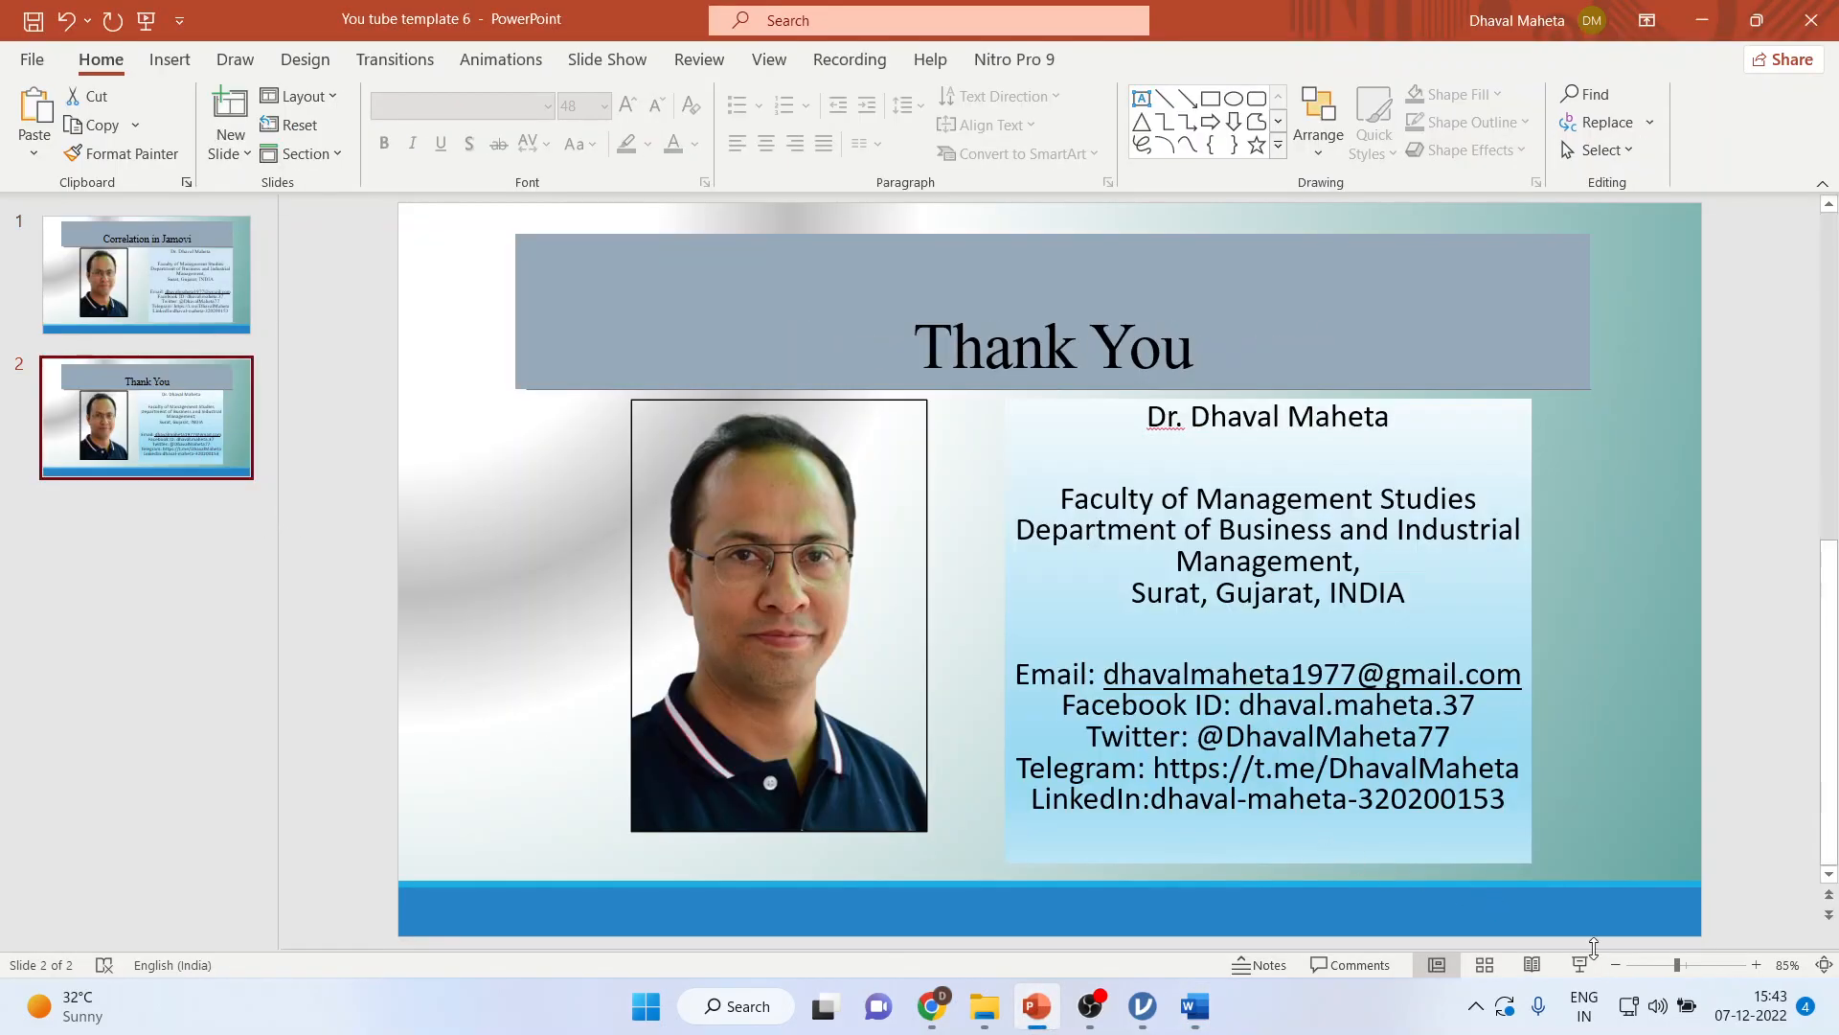